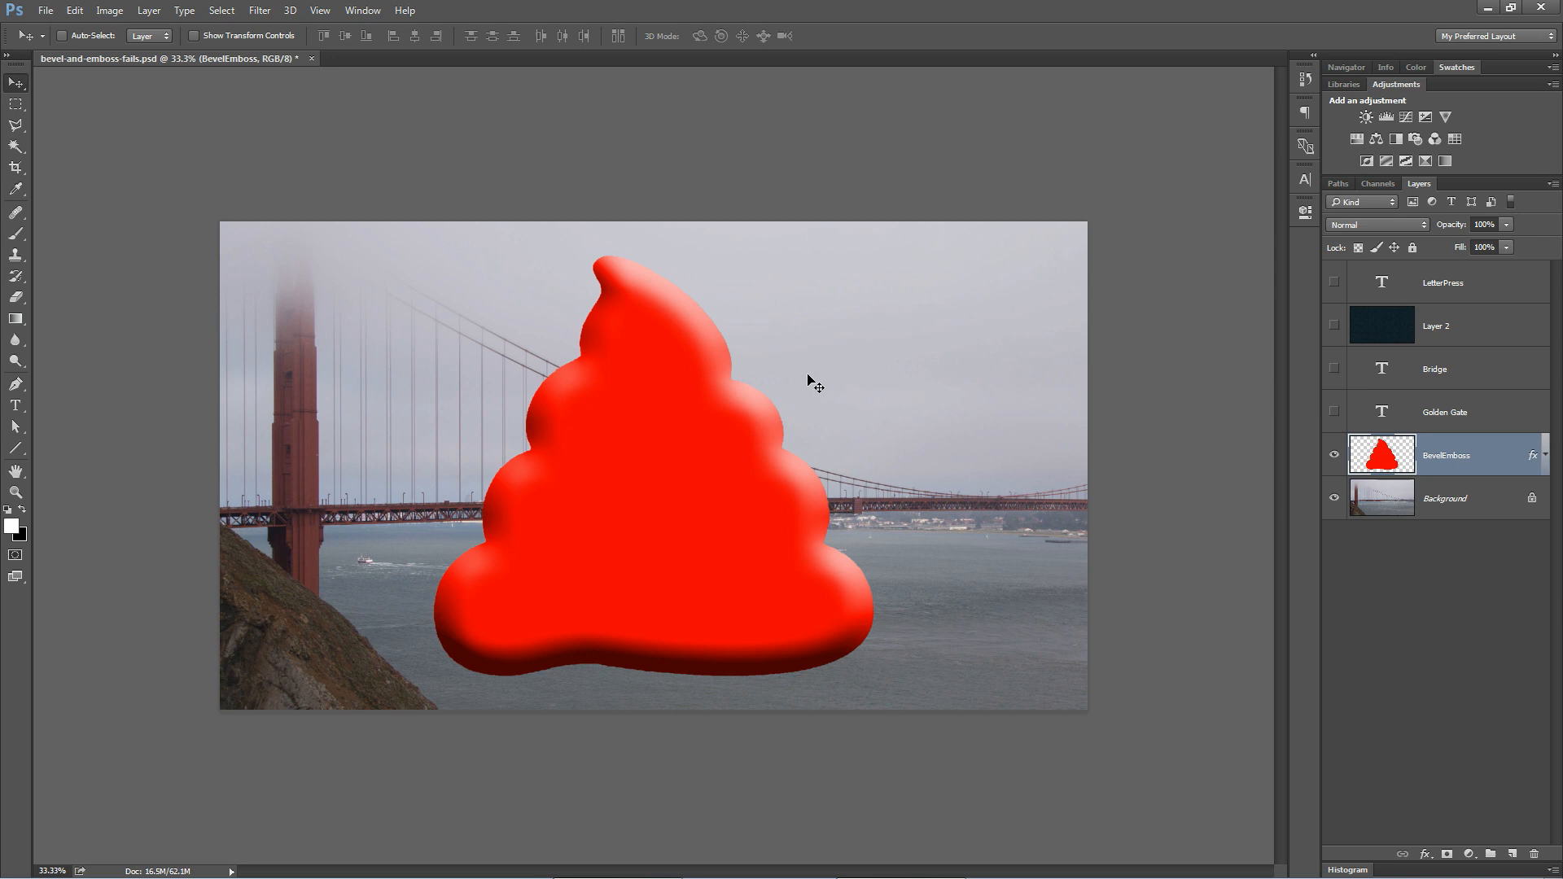
{"action": "mouse_move", "coordinate": [726, 516]}
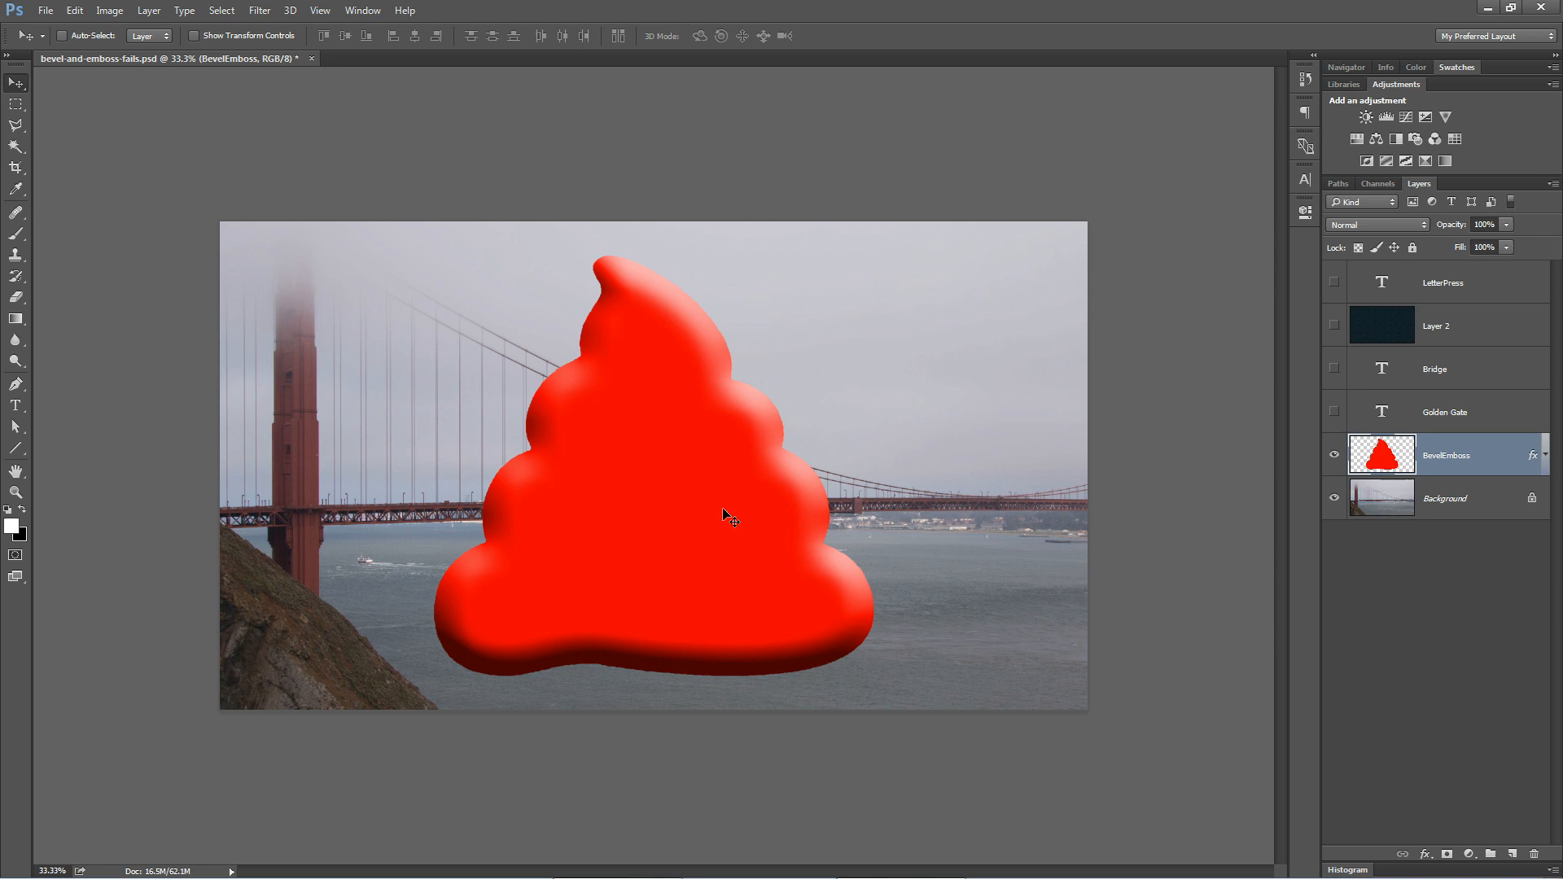
{"action": "mouse_move", "coordinate": [928, 686]}
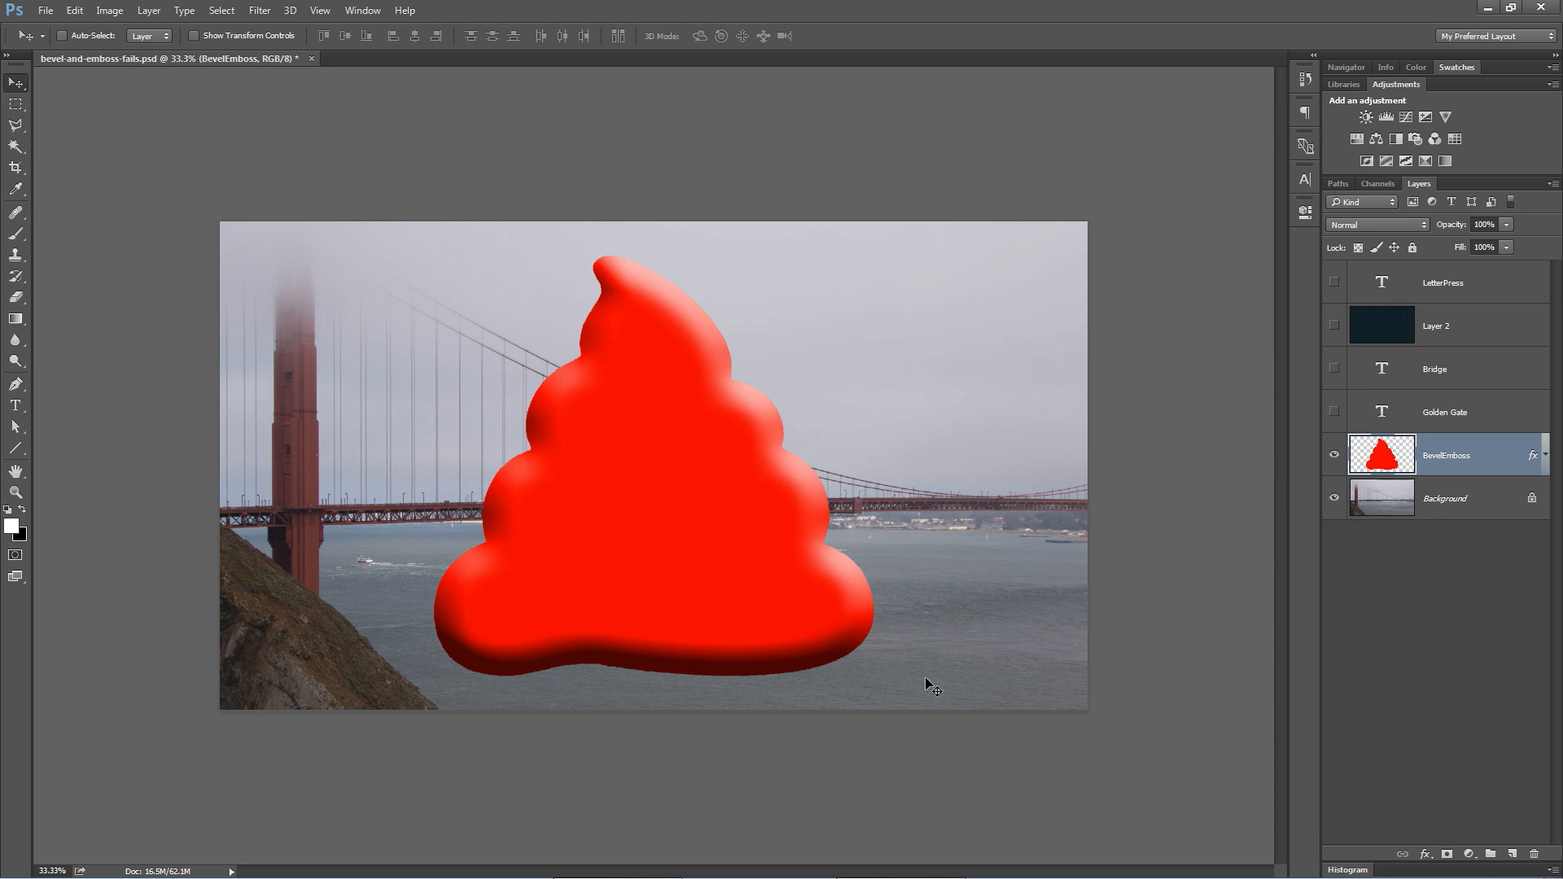
Hide the red blob layer, show GOLDEN GATE and BRIDGE, and add Bevel & Emboss to Golden Gate.
{"action": "left_click", "coordinate": [1549, 456]}
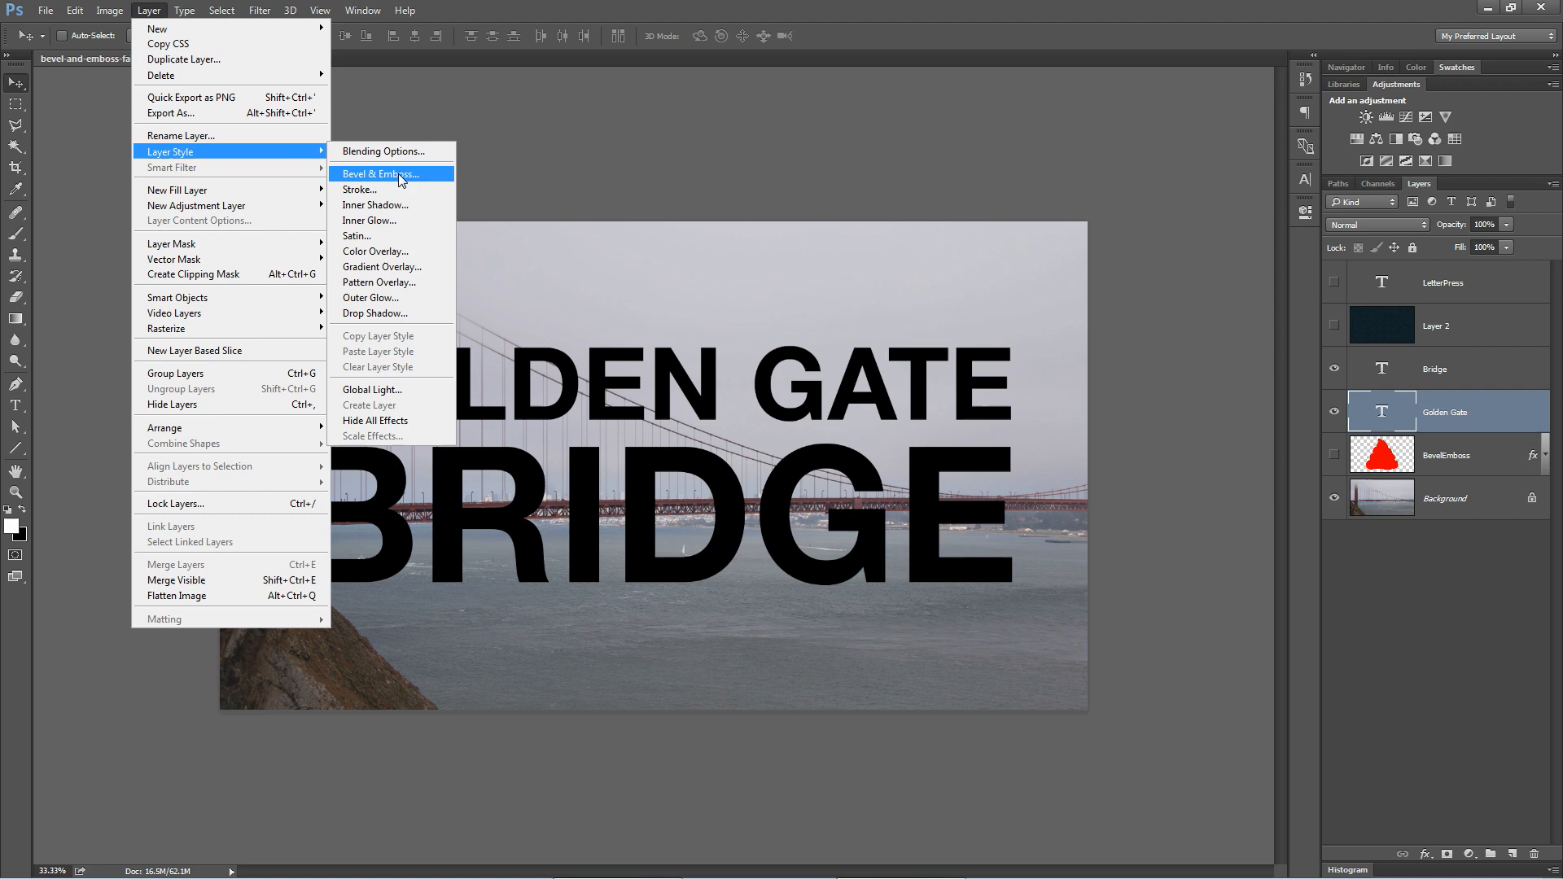
{"action": "left_click", "coordinate": [382, 173]}
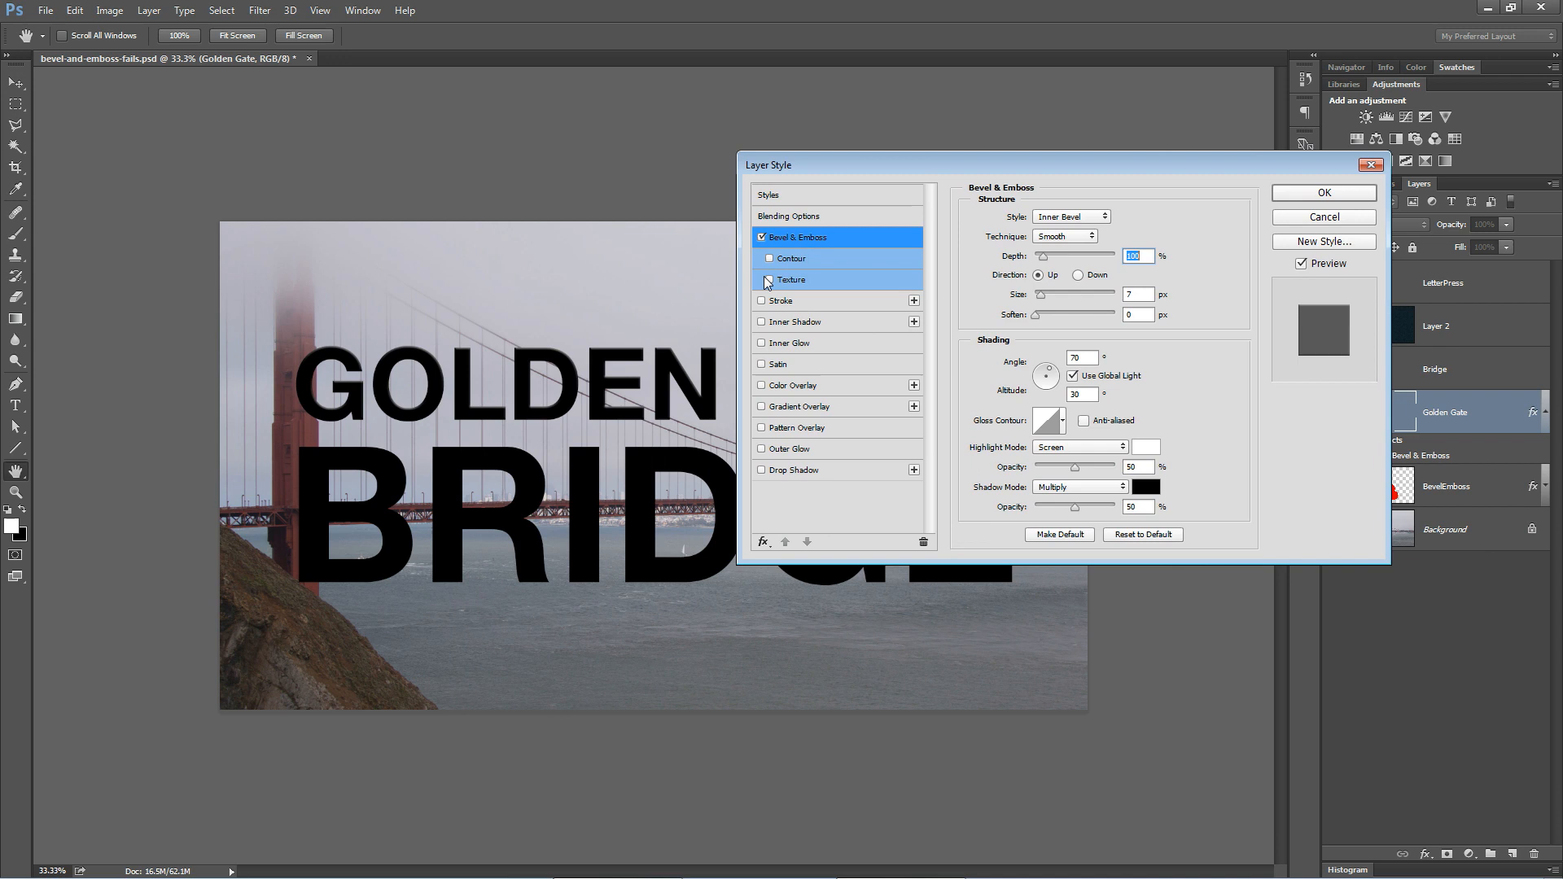
Add a stone Pattern Overlay and a Chisel Hard bevel of size 65 to GOLDEN GATE.
{"action": "left_click", "coordinate": [763, 428]}
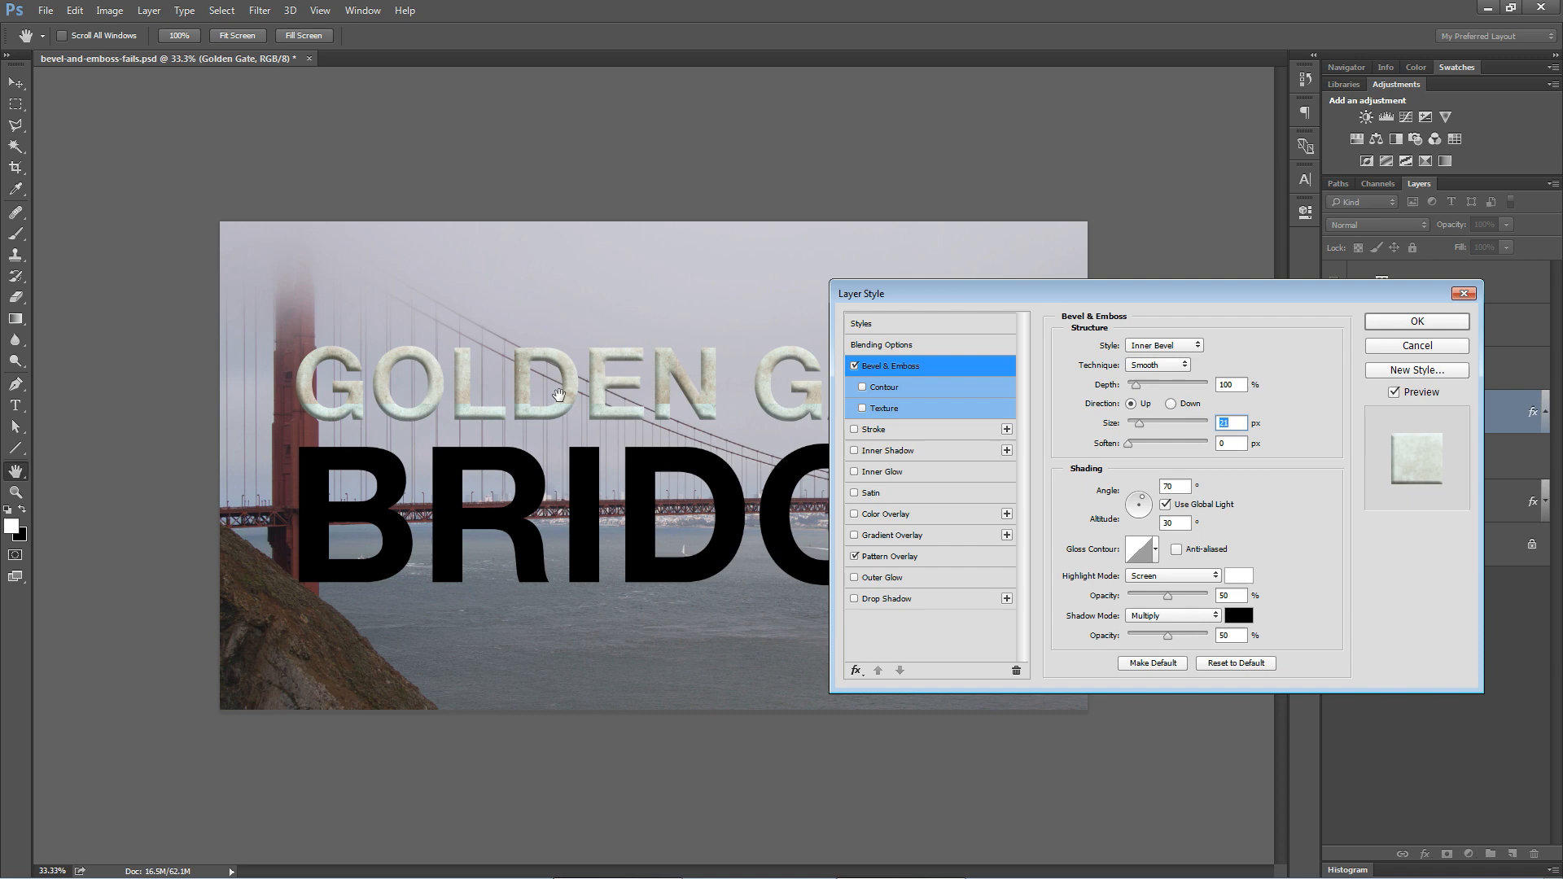
{"action": "left_click_drag", "start_coordinate": [957, 293], "coordinate": [770, 320]}
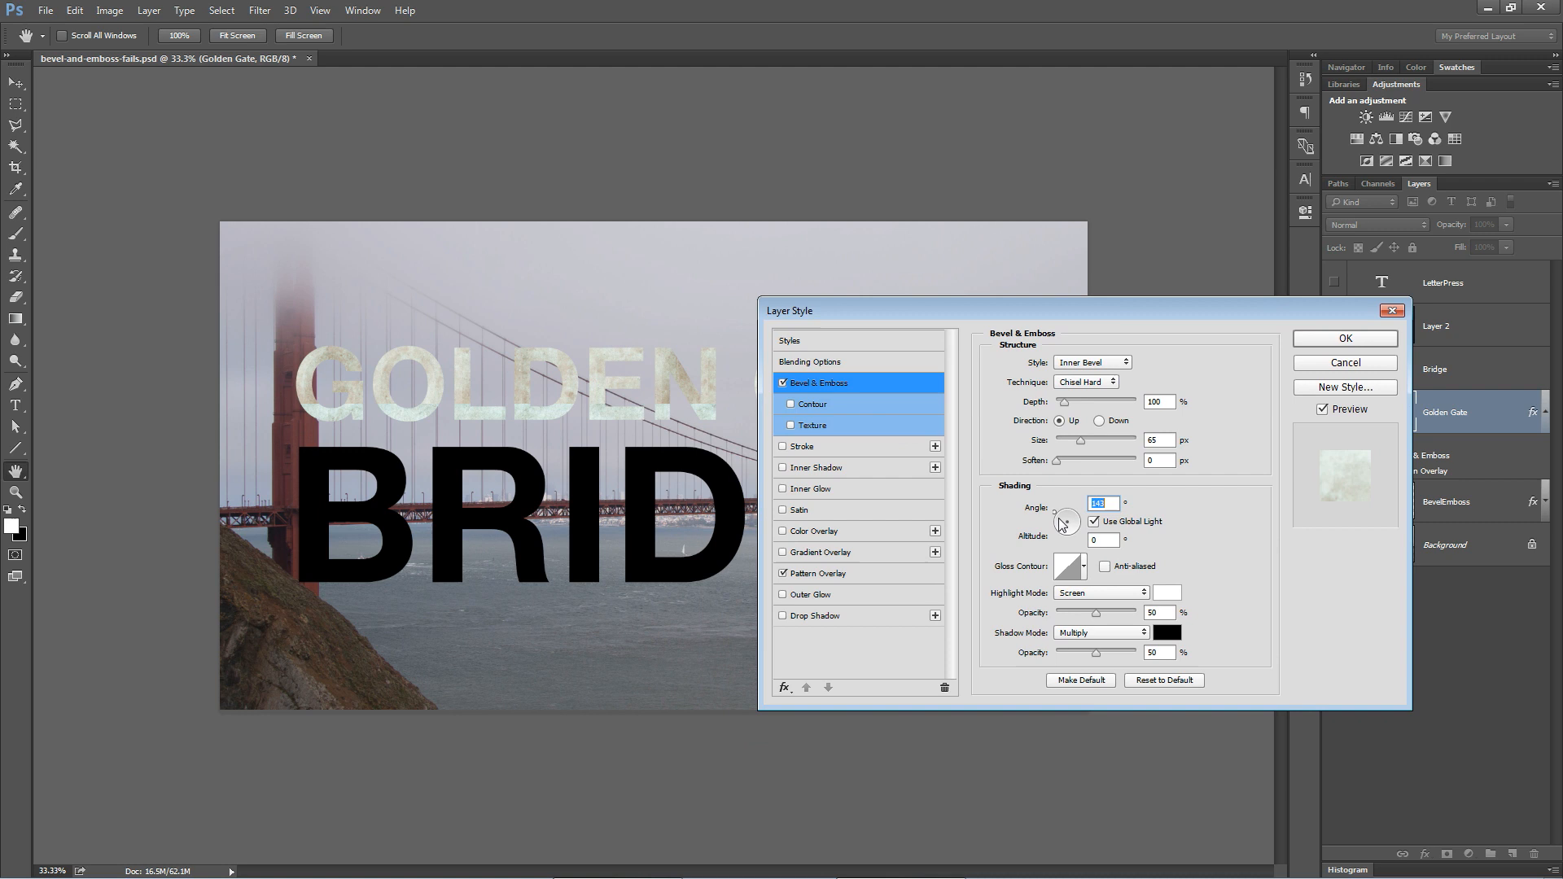
Set the bevel to size 21, angle 45, altitude 32, highlight 37%, shadow 45%, and apply.
{"action": "left_click_drag", "start_coordinate": [1067, 521], "coordinate": [1075, 519]}
{"action": "type", "text": "32"}
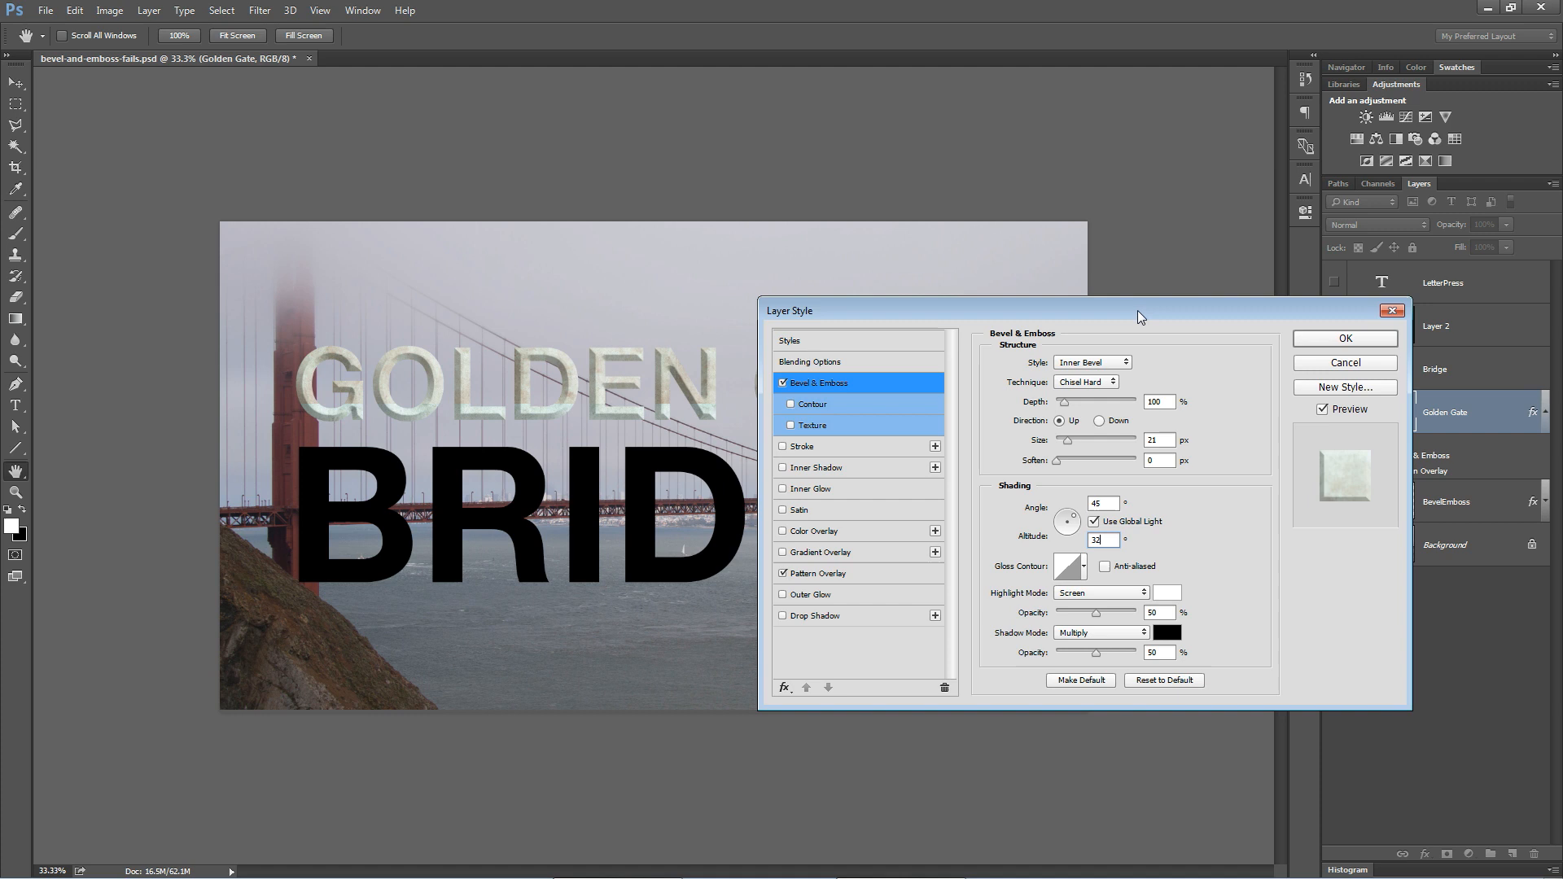
{"action": "left_click_drag", "start_coordinate": [1140, 310], "coordinate": [1229, 341]}
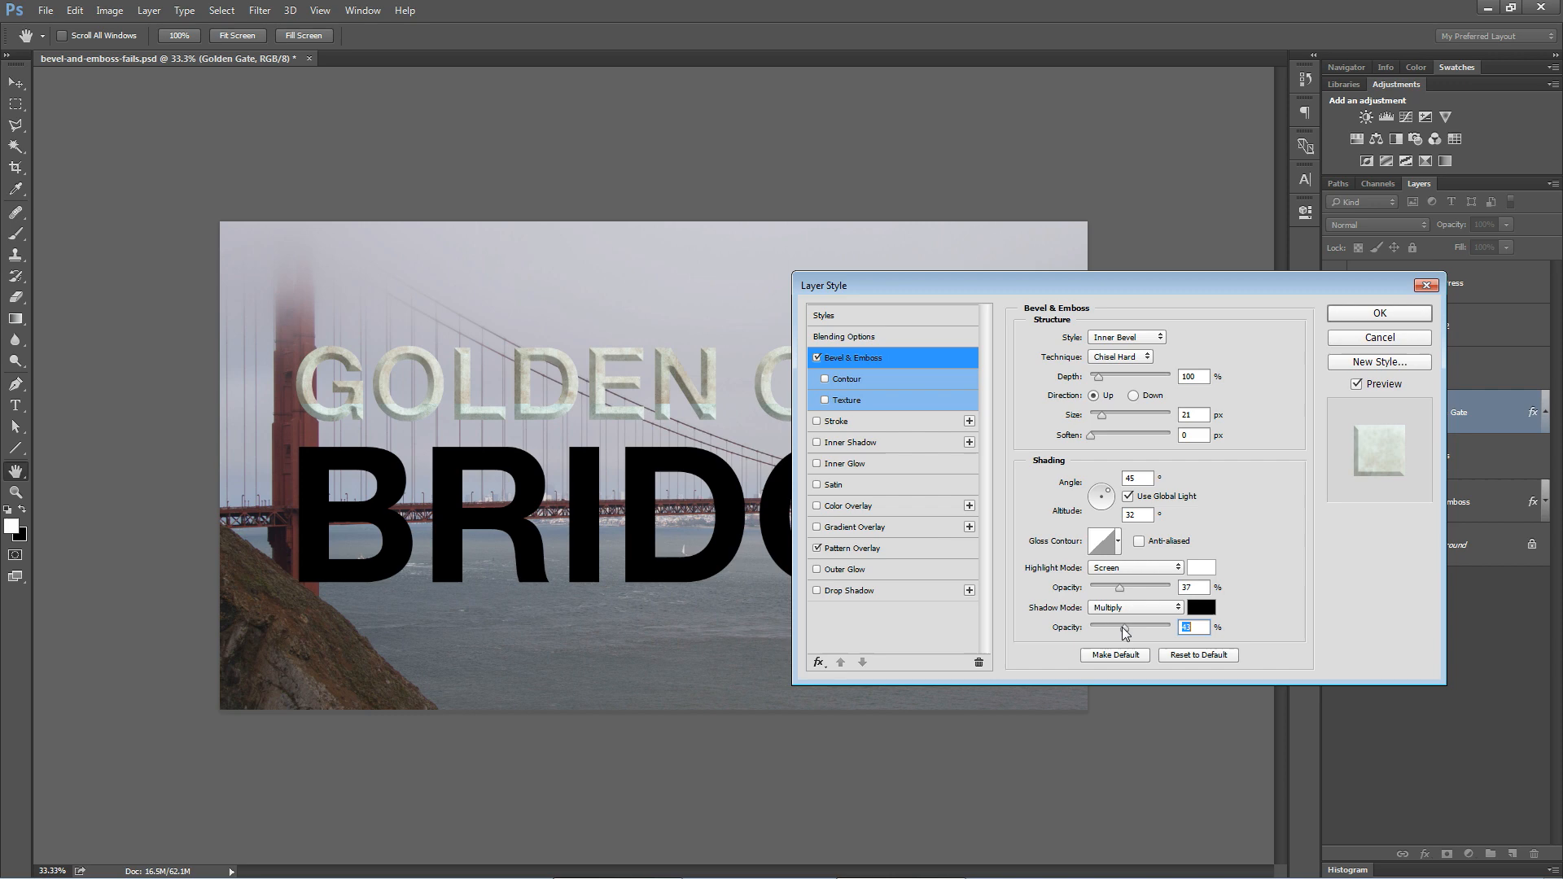
{"action": "left_click", "coordinate": [1378, 312]}
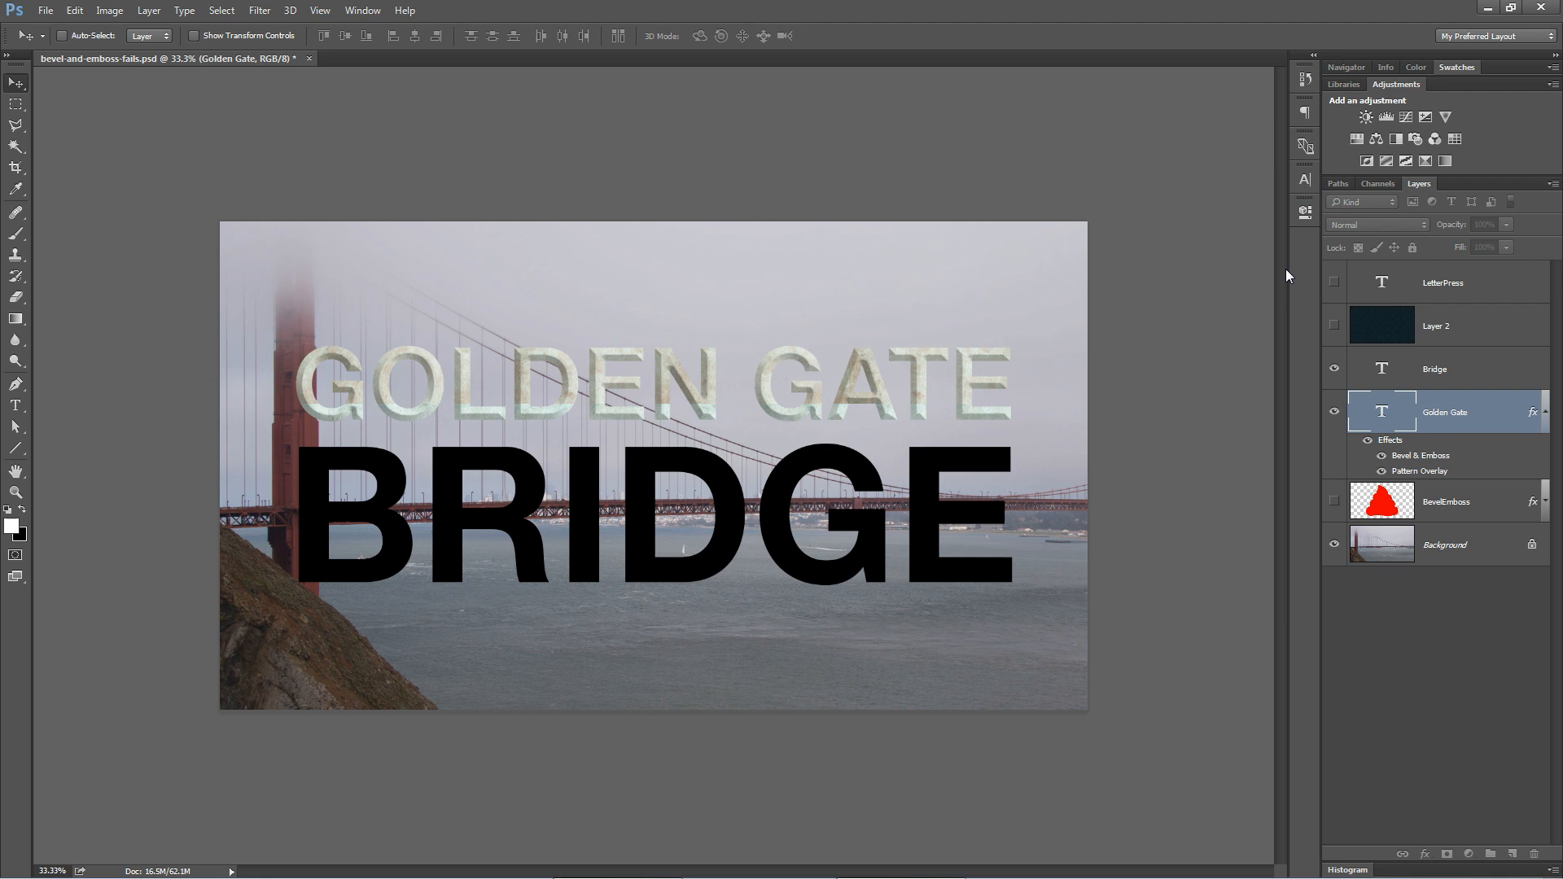
Copy the Golden Gate layer style and paste it onto the Bridge layer.
{"action": "right_click", "coordinate": [1445, 412]}
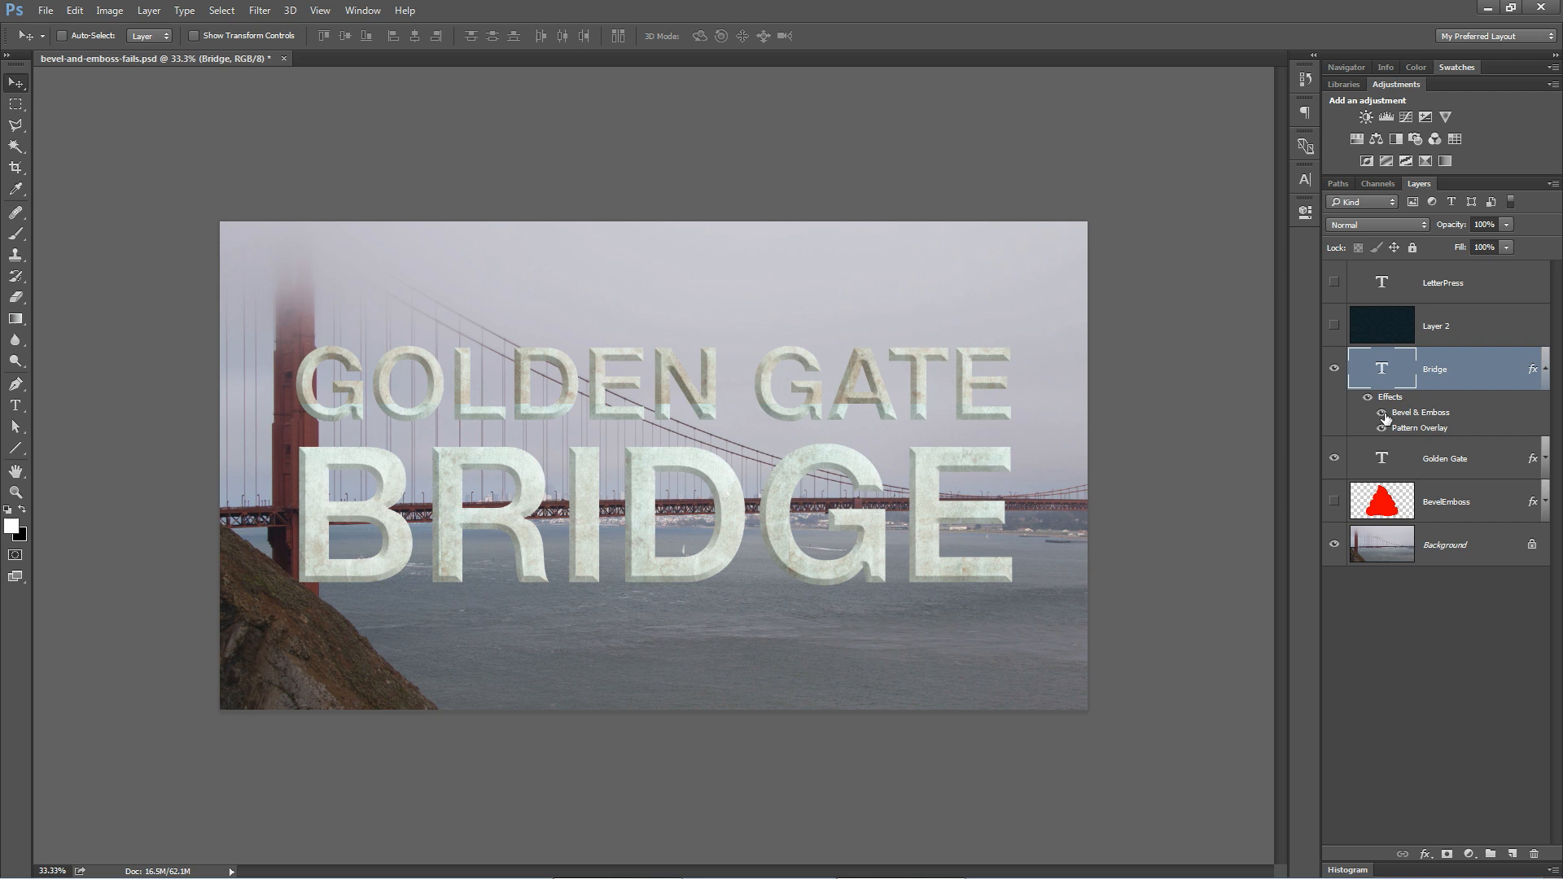
Resize the BRIDGE bevel, then hide the photo layers and show Layer 2 and LetterPress.
{"action": "double_click", "coordinate": [1420, 412]}
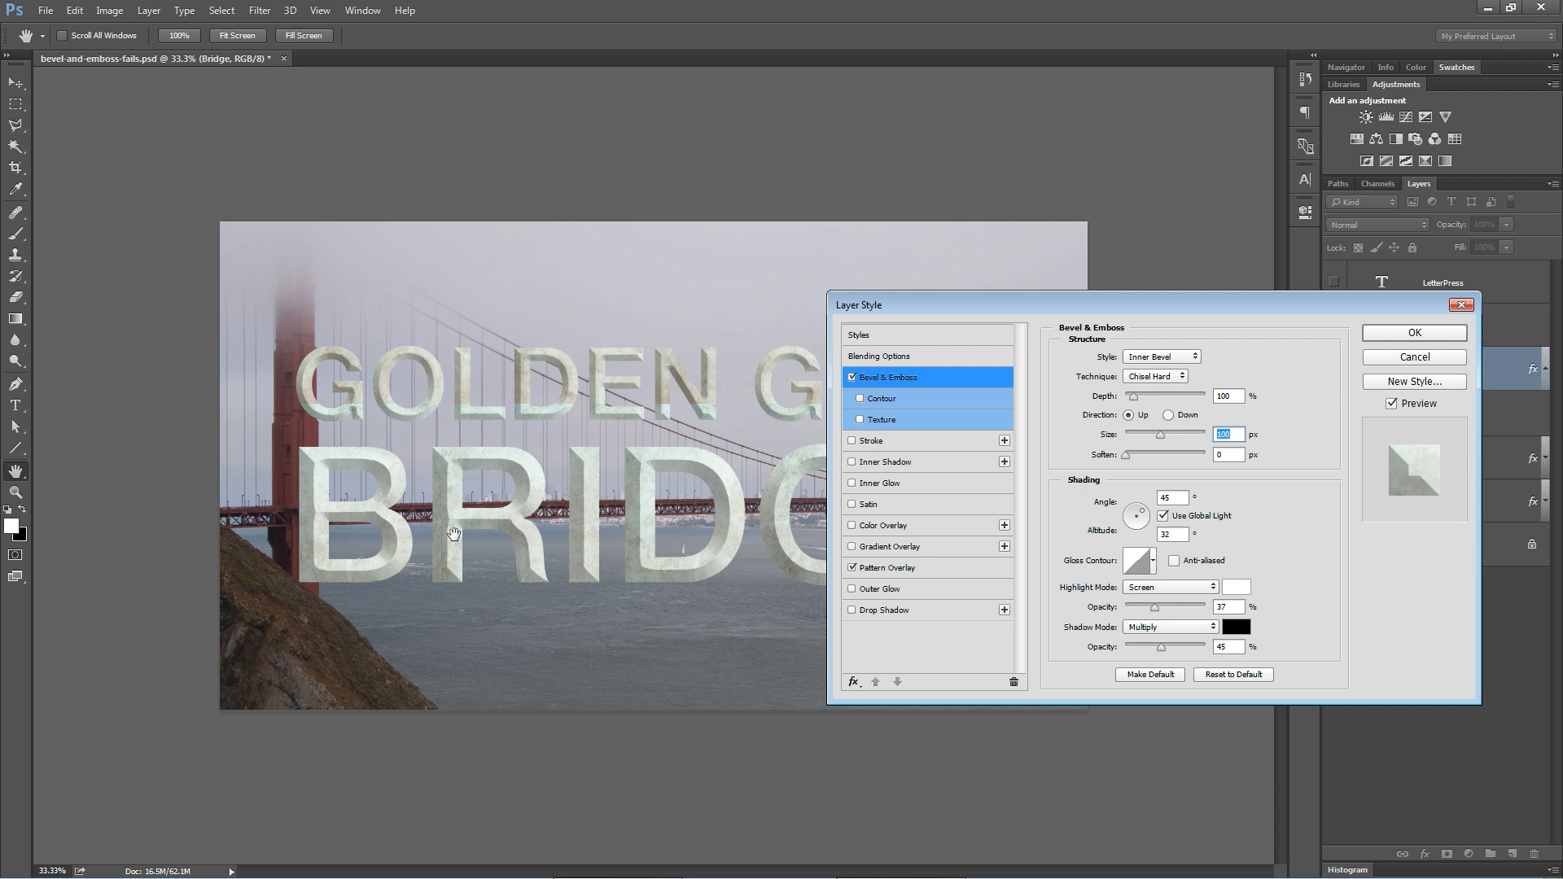
{"action": "left_click", "coordinate": [1413, 332]}
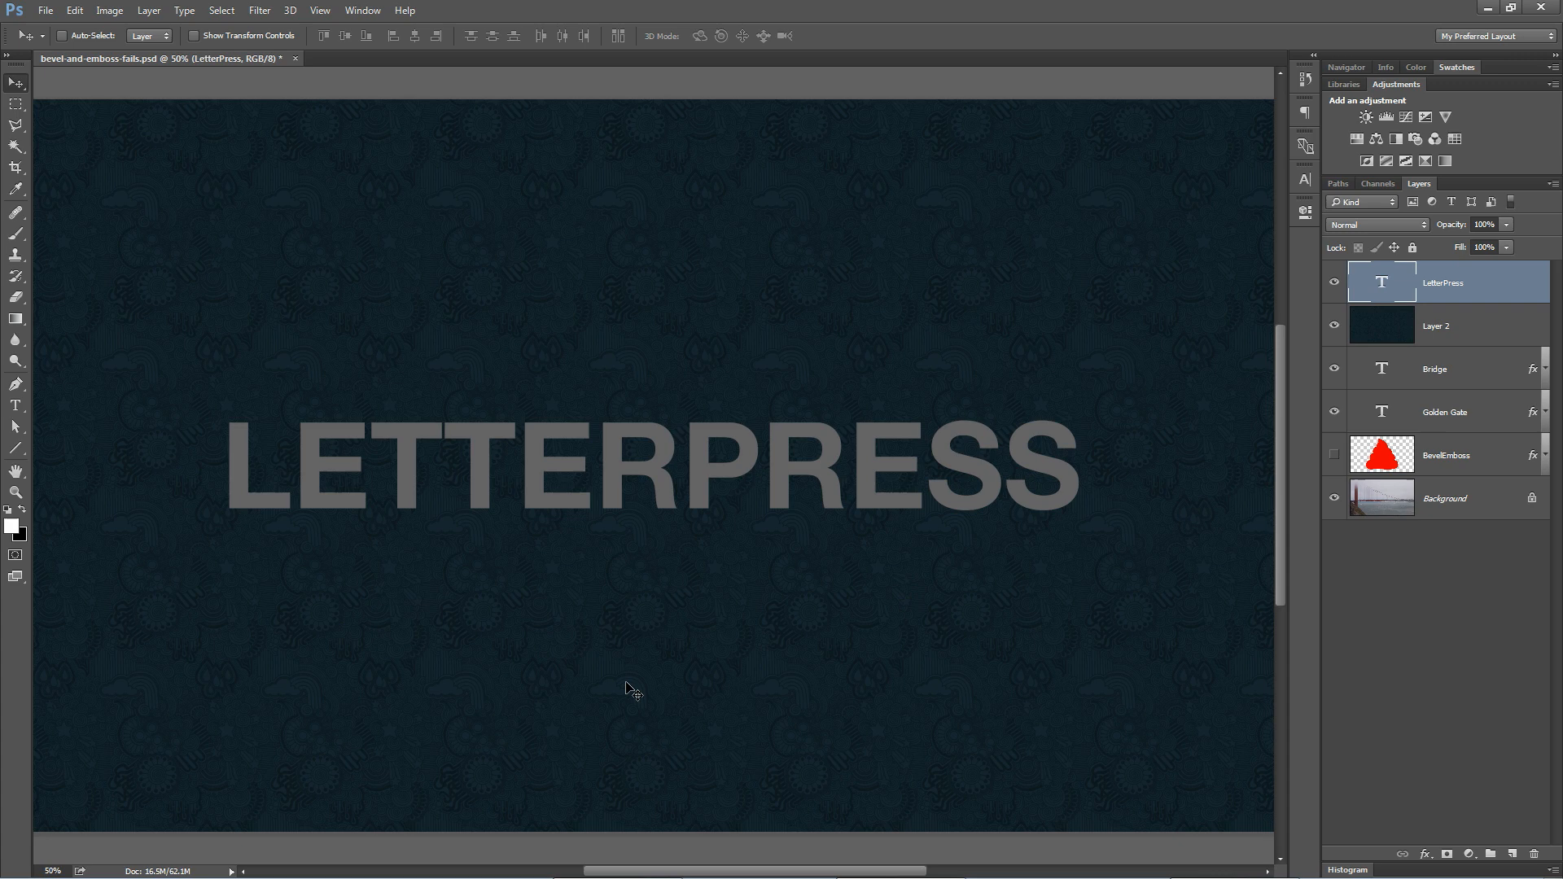
Set the LetterPress layer's Fill Opacity to 0% in Blending Options.
{"action": "left_click", "coordinate": [148, 10]}
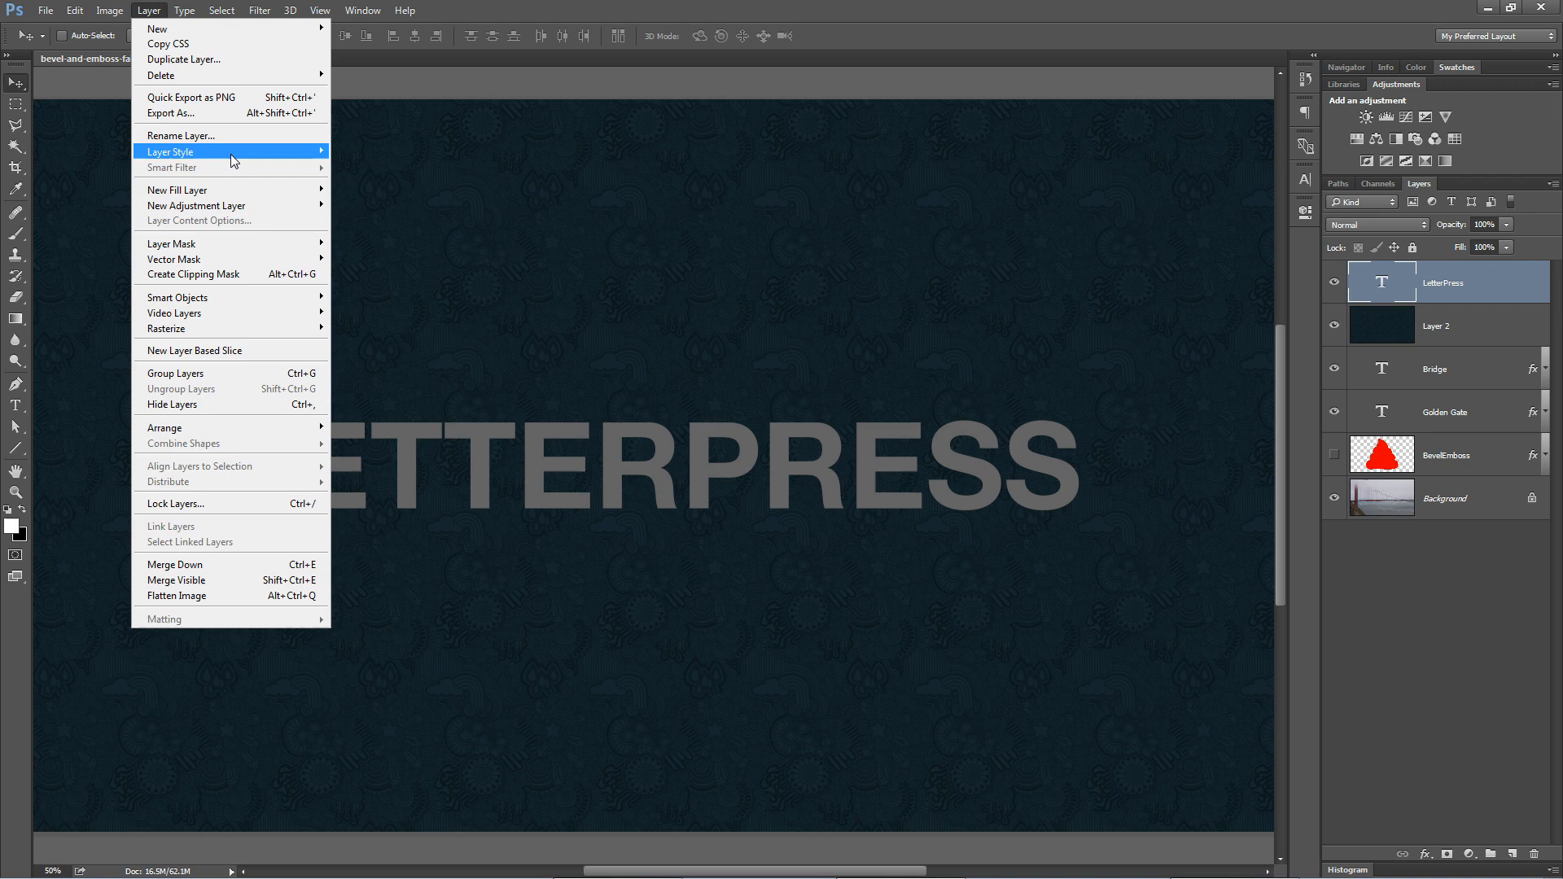
{"action": "left_click", "coordinate": [169, 151]}
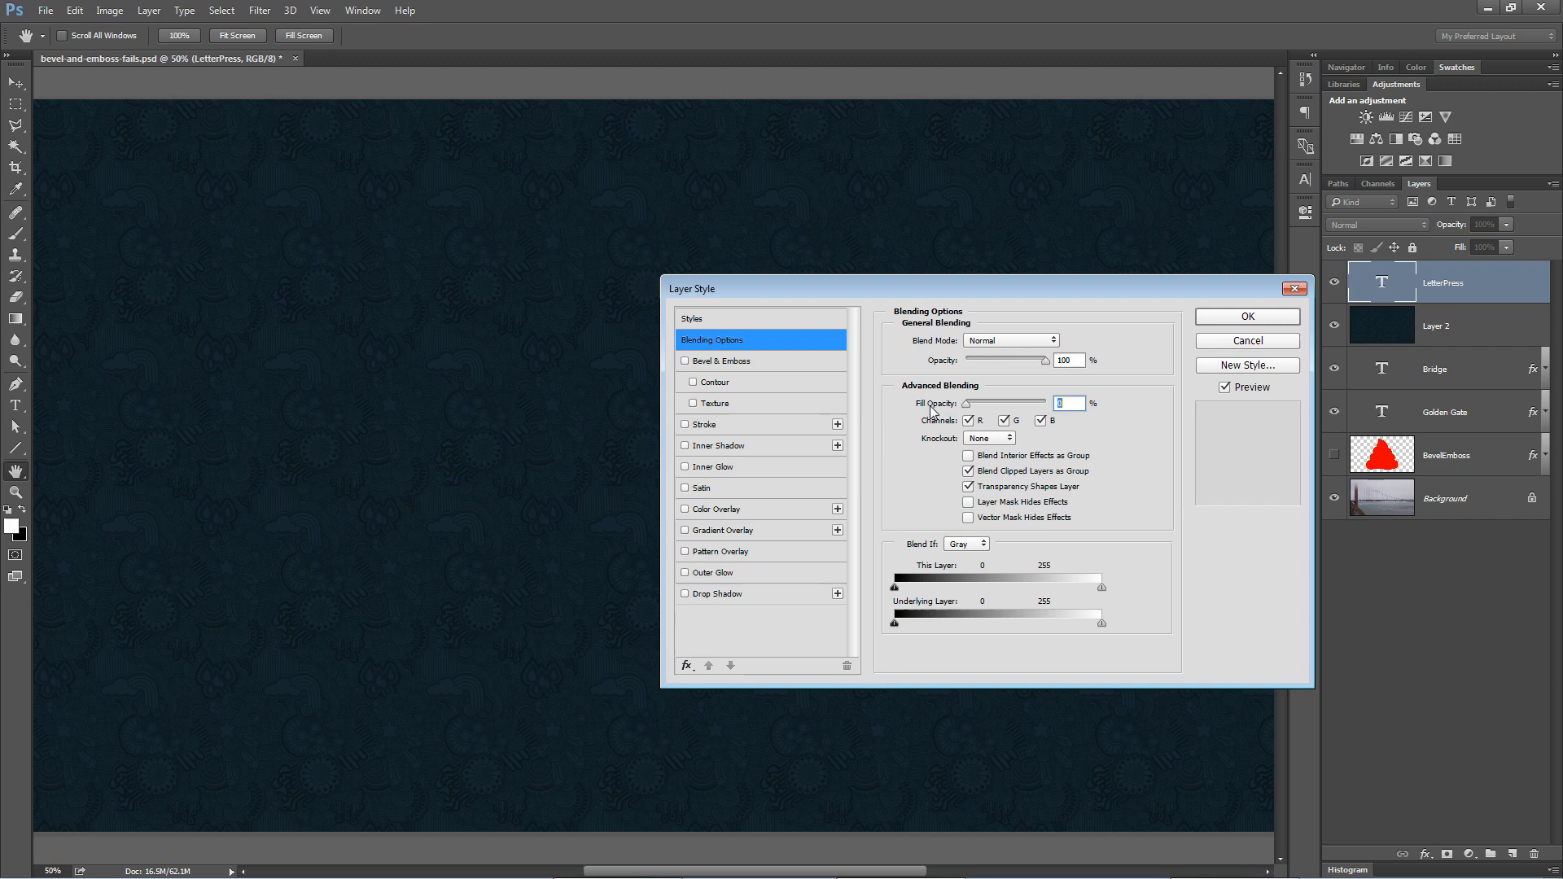
{"action": "left_click_drag", "start_coordinate": [982, 289], "coordinate": [999, 276]}
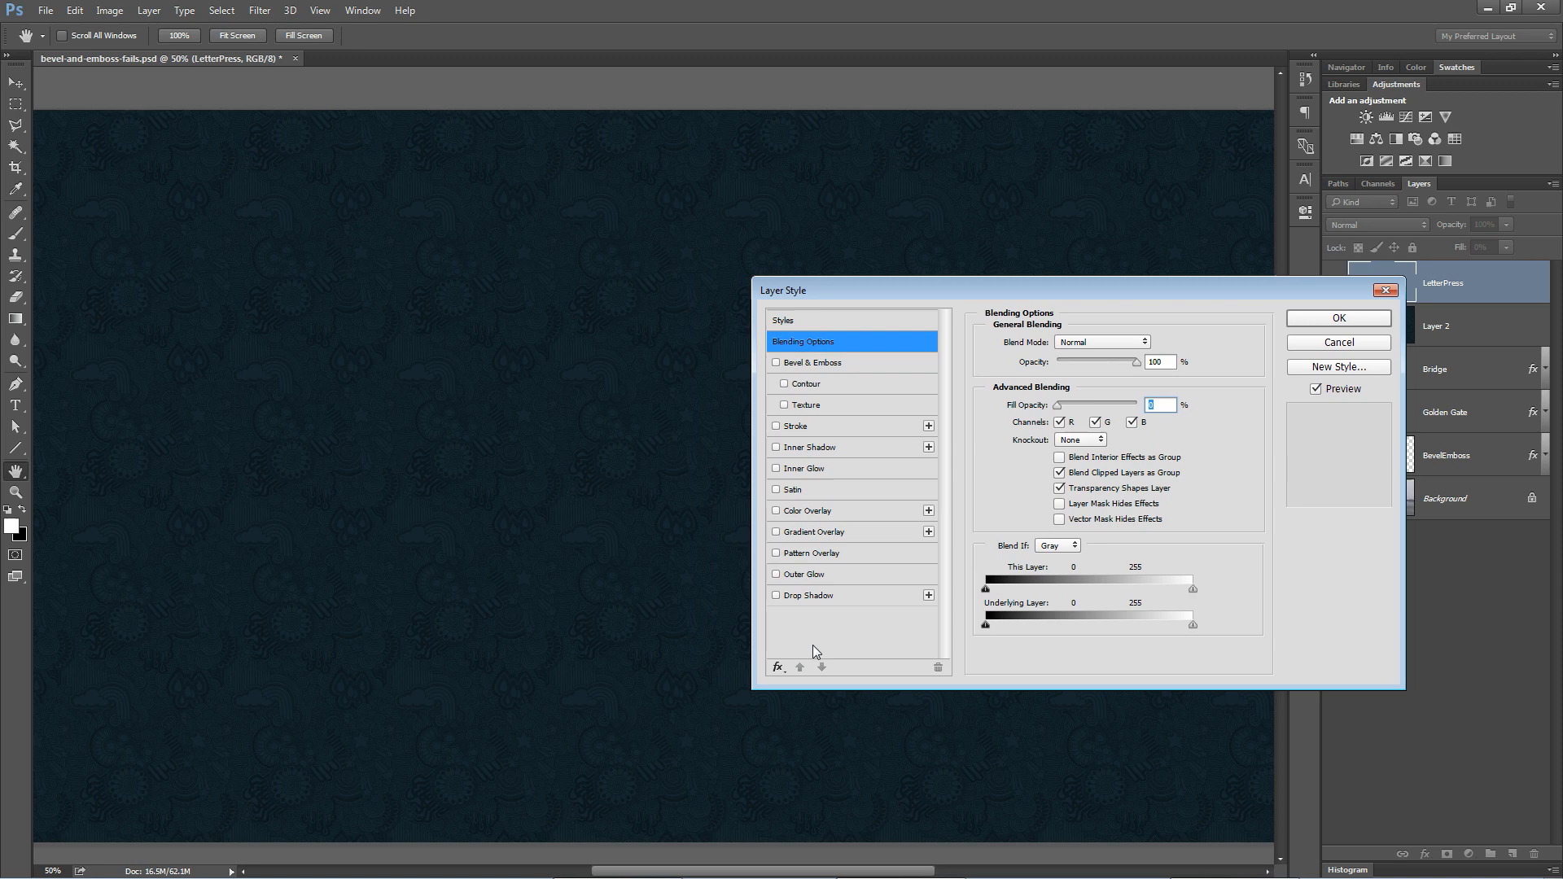
Enable Bevel & Emboss on LetterPress with direction Down, highlight 64%, shadow 0%, small size.
{"action": "left_click", "coordinate": [808, 510]}
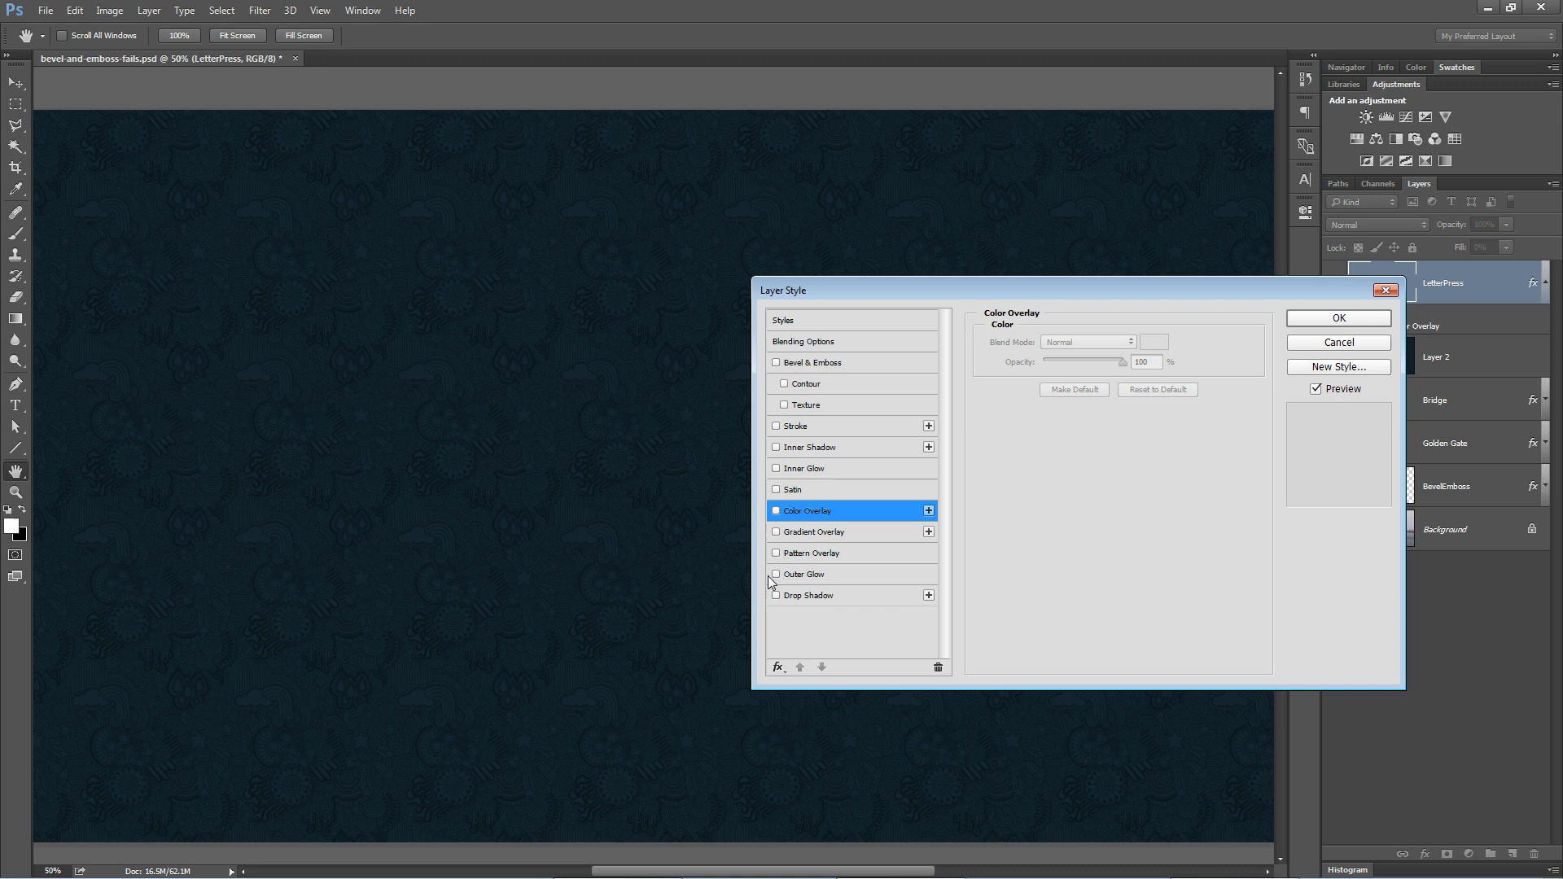
{"action": "left_click", "coordinate": [805, 574]}
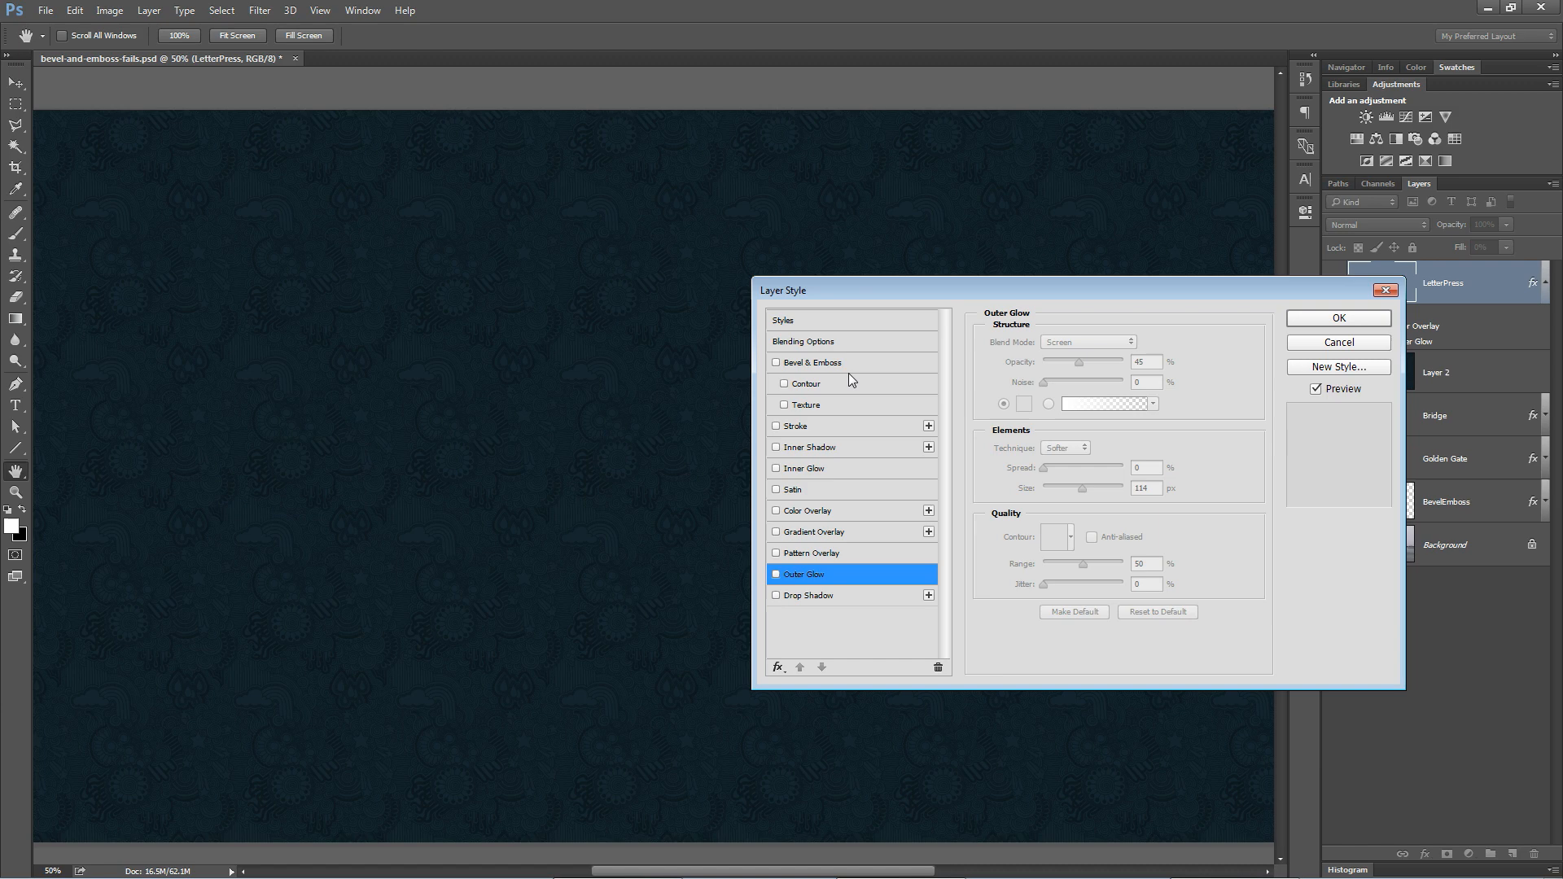
{"action": "left_click", "coordinate": [813, 361]}
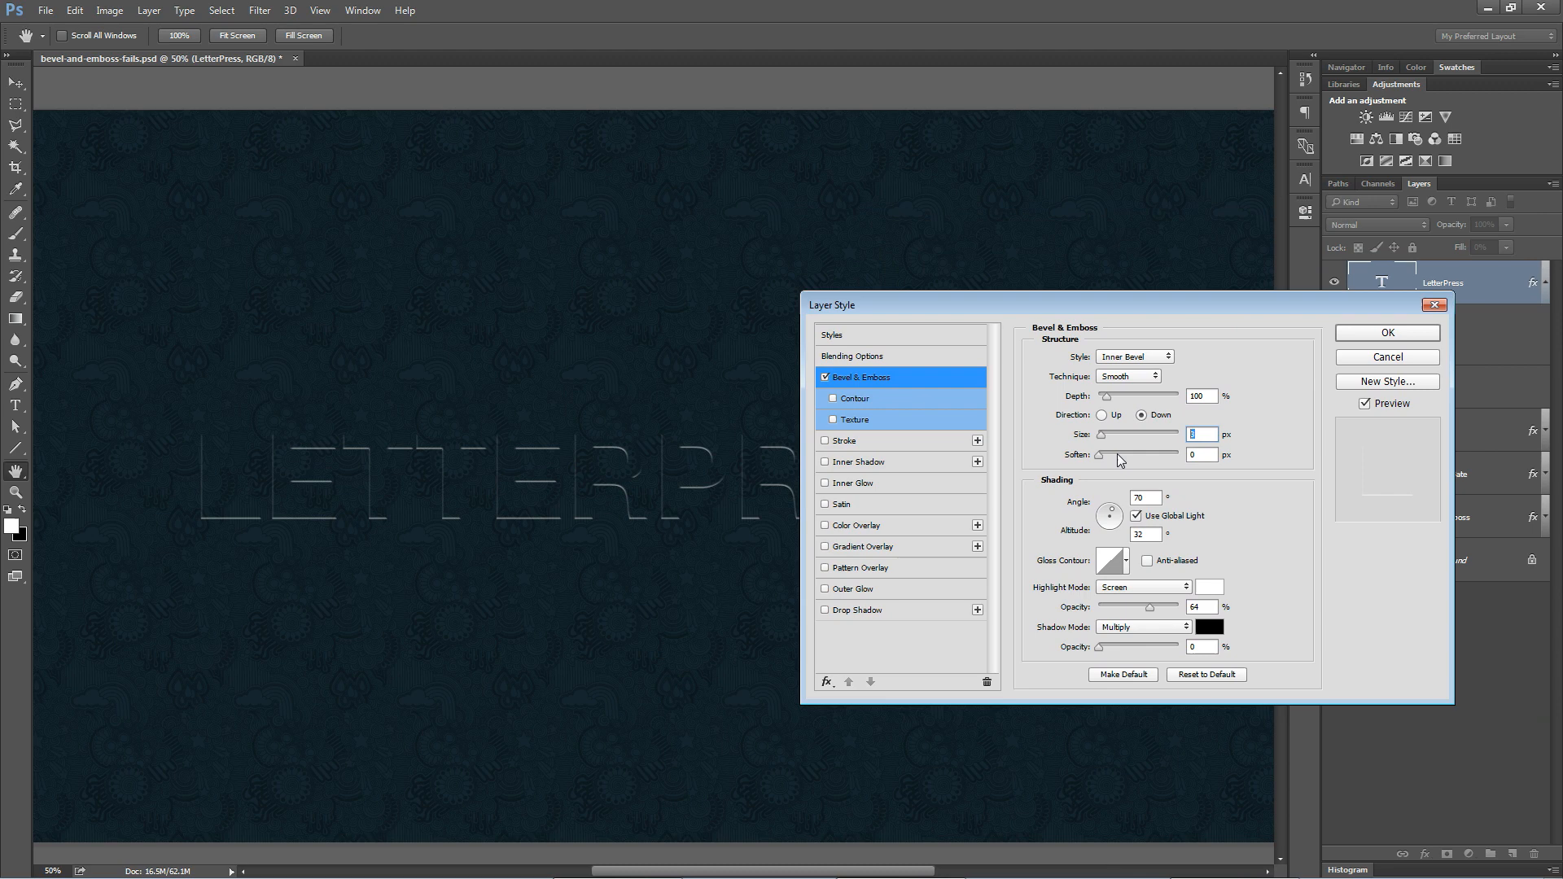
Set the LetterPress bevel size to 2 px, adjust its angle, and enable Inner Shadow.
{"action": "type", "text": "2"}
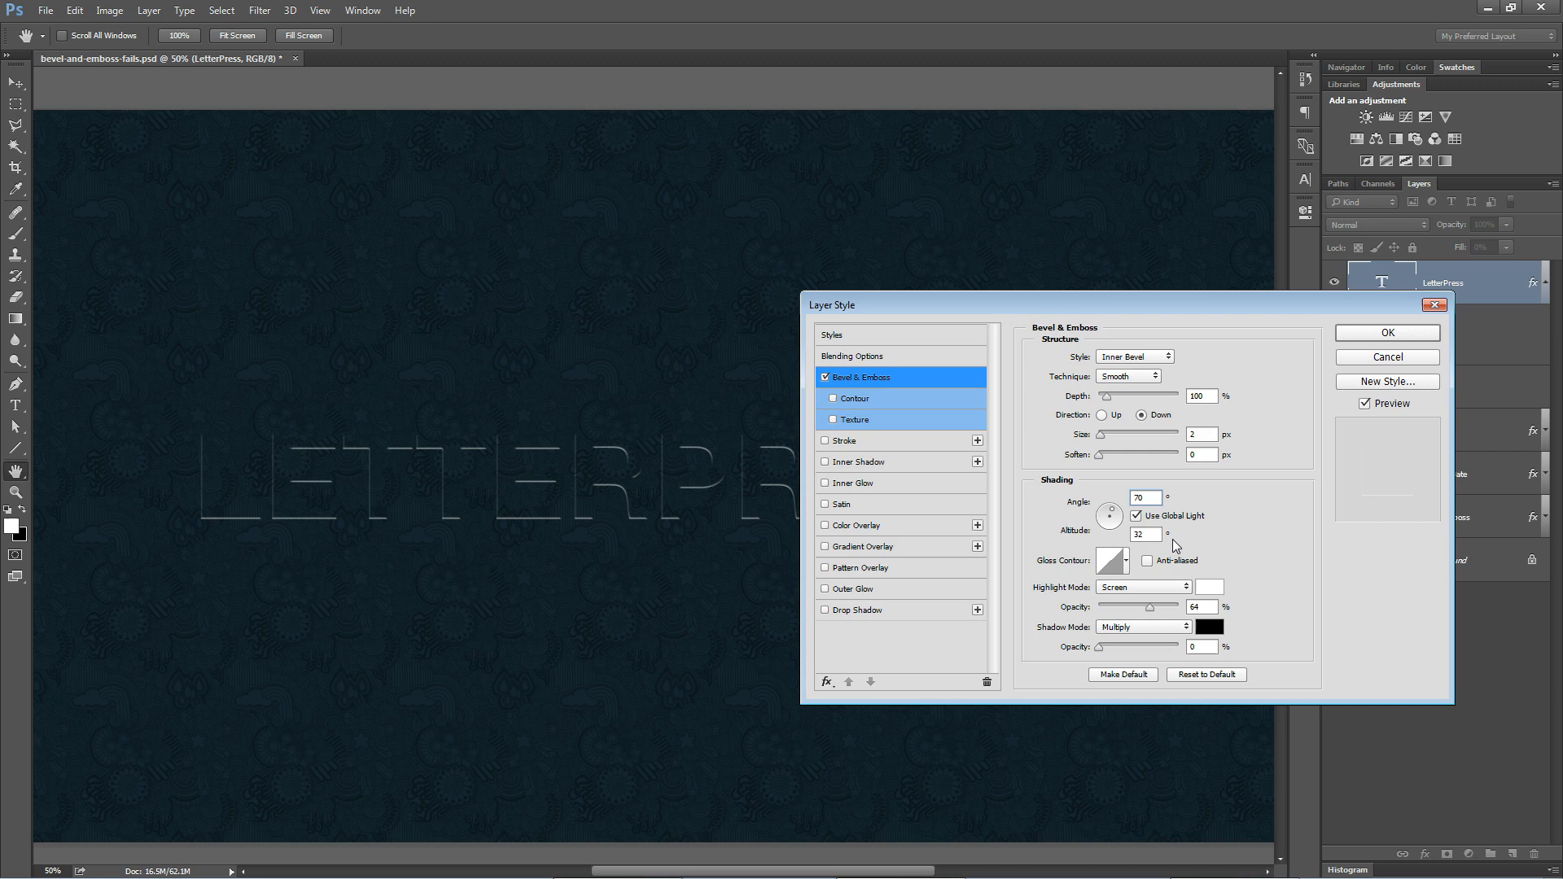
{"action": "left_click_drag", "start_coordinate": [1110, 515], "coordinate": [1110, 510]}
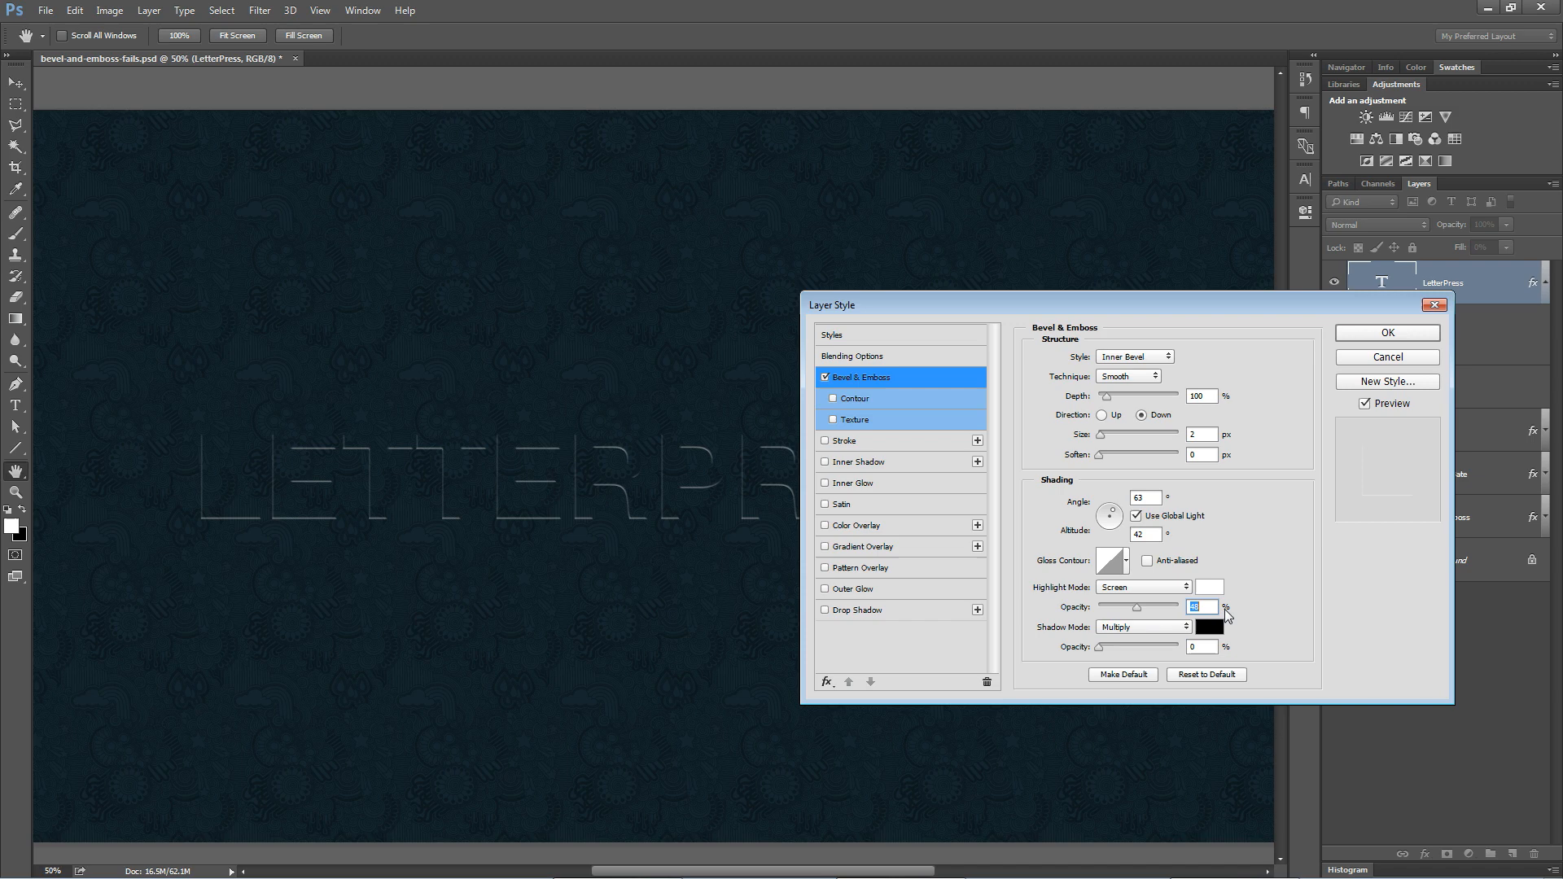
{"action": "left_click", "coordinate": [858, 462]}
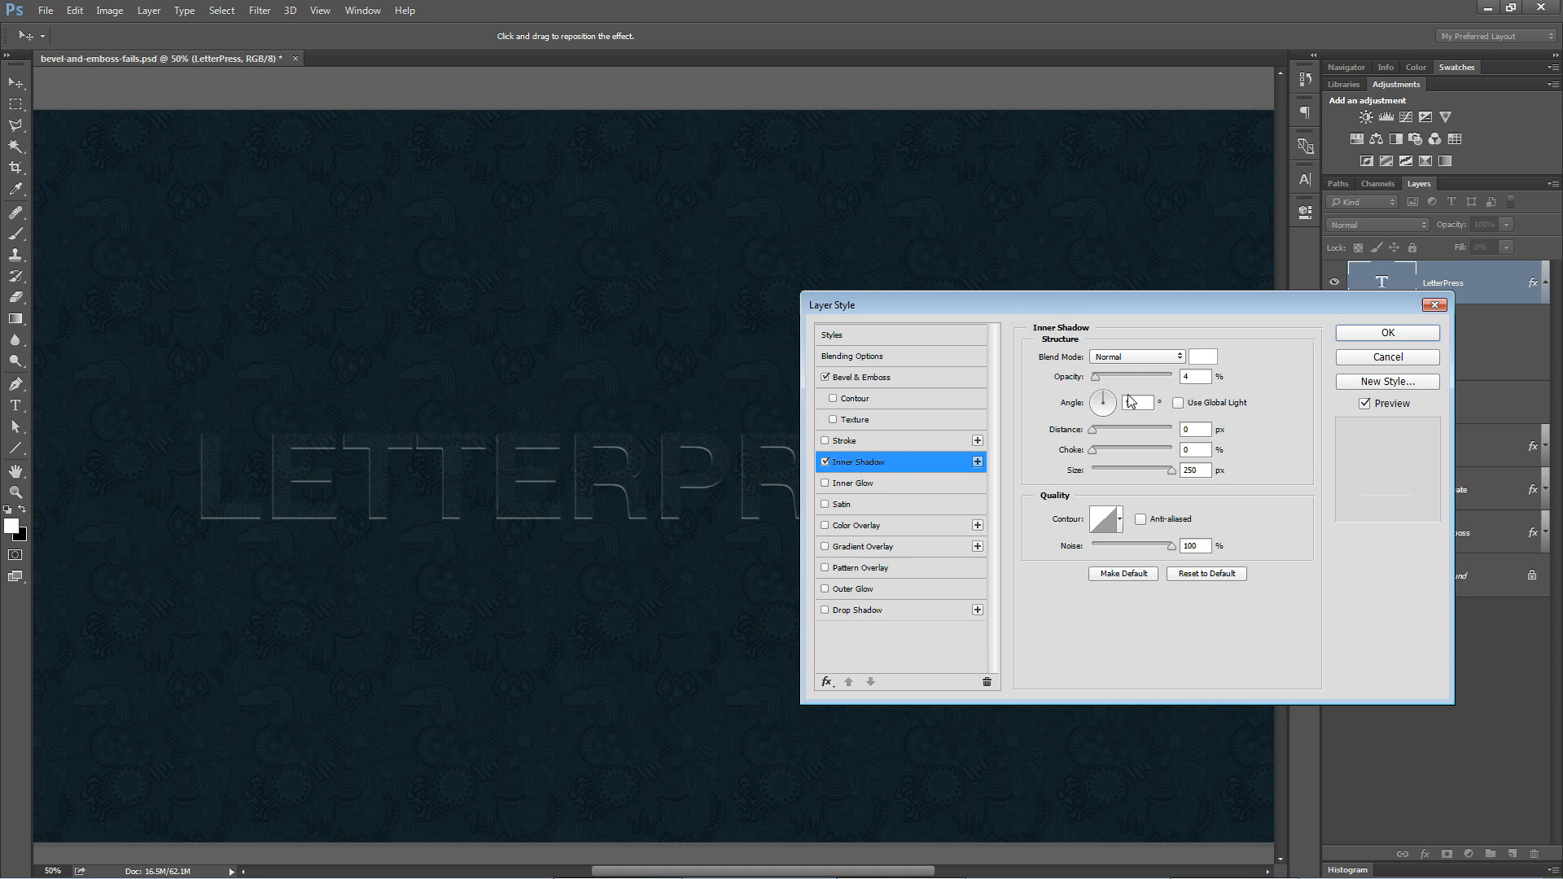
Make the inner shadow black, 100% opacity, 85° without Global Light, size 7, noise 0.
{"action": "left_click", "coordinate": [1201, 356]}
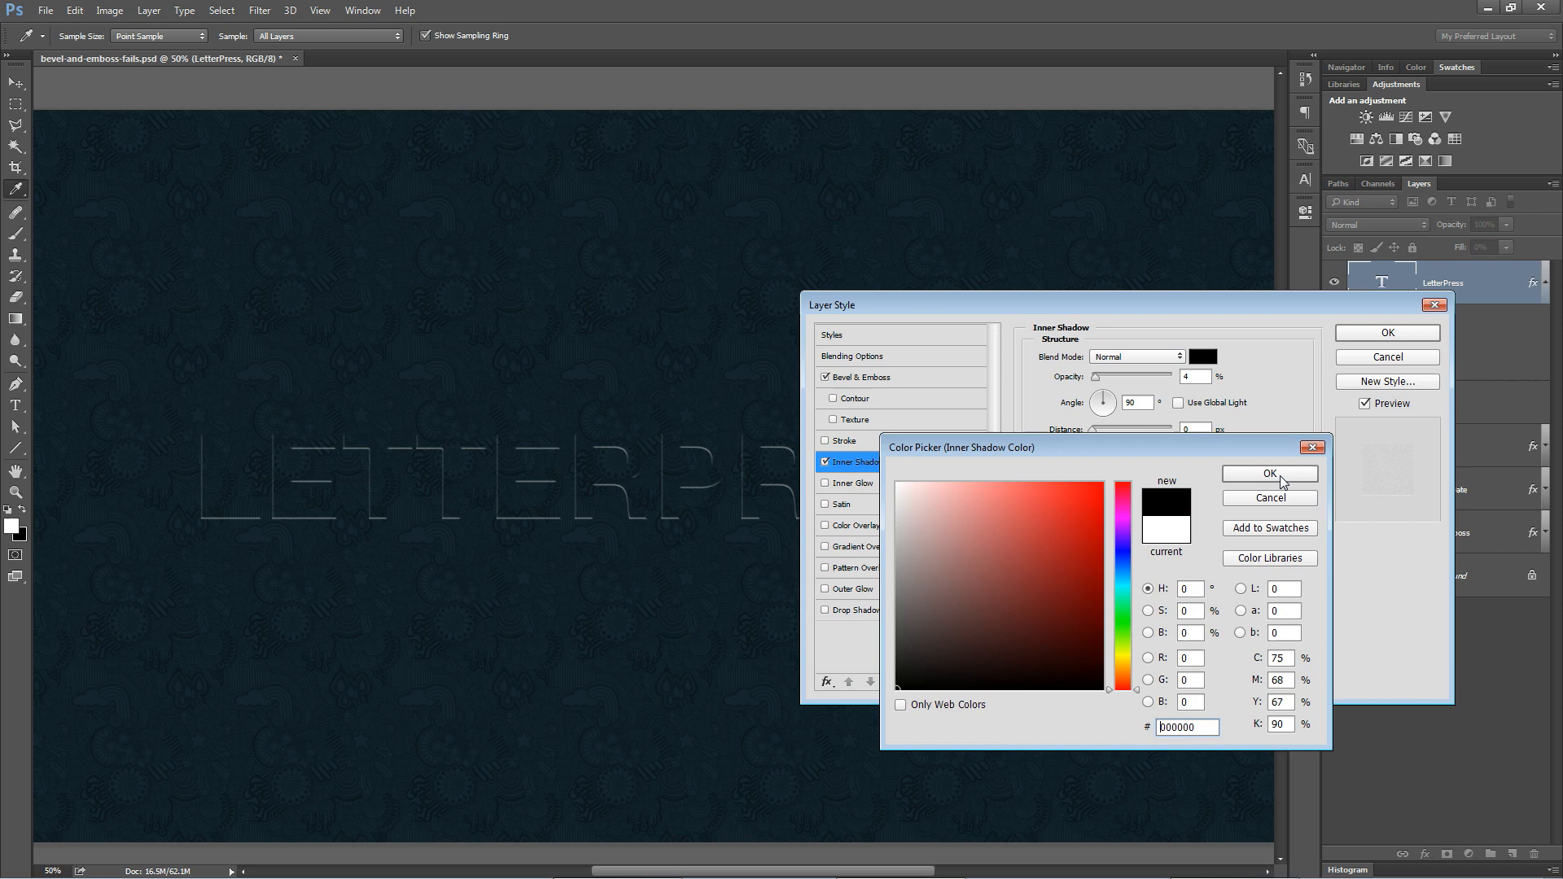
{"action": "left_click", "coordinate": [1269, 474]}
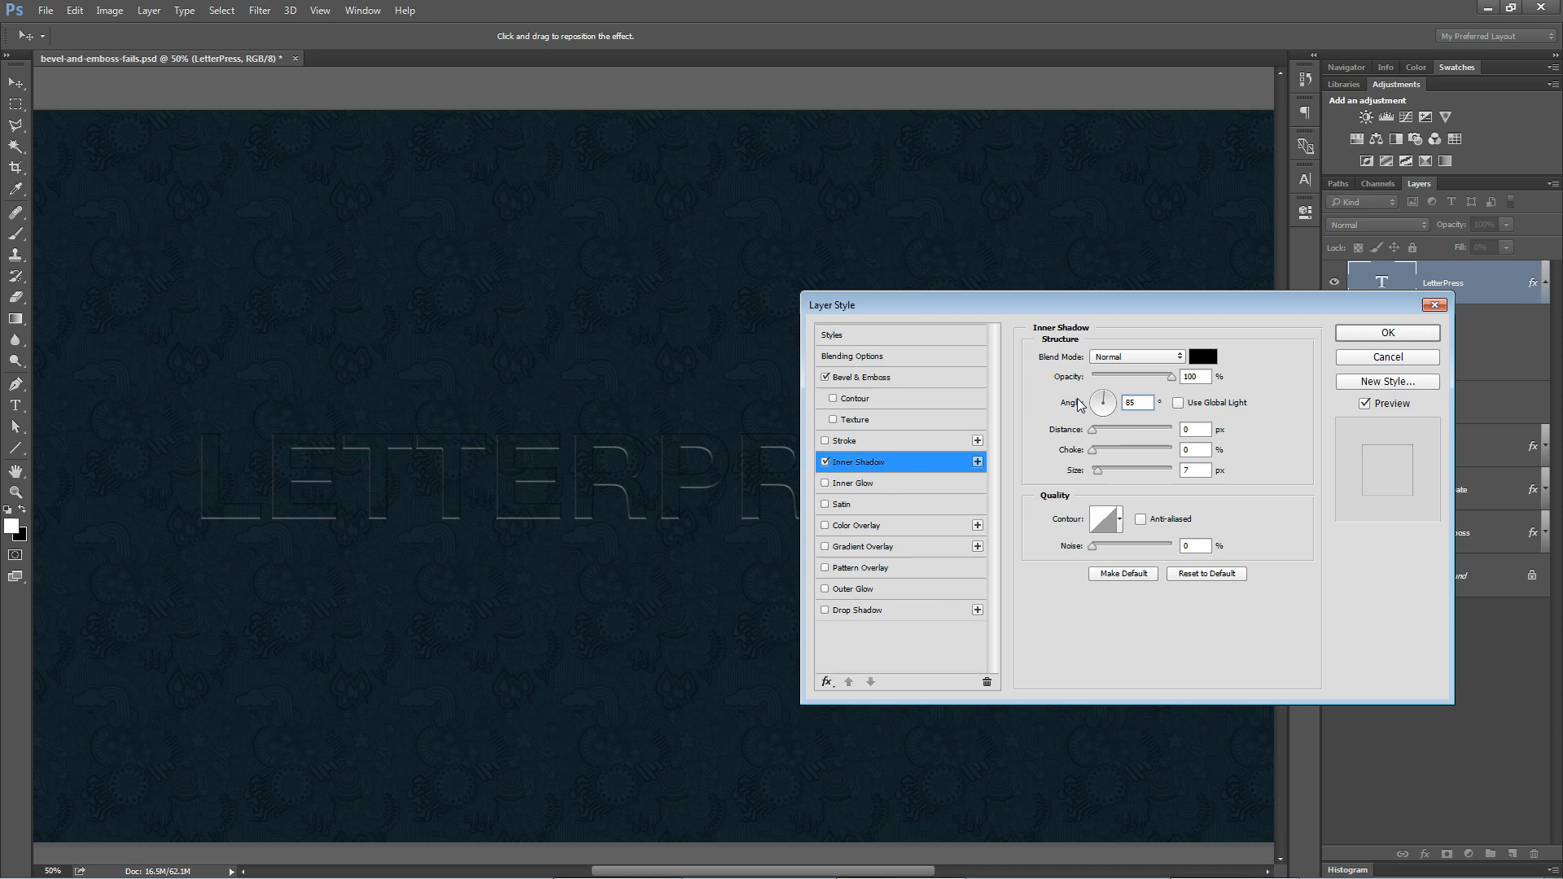
{"action": "left_click", "coordinate": [860, 377]}
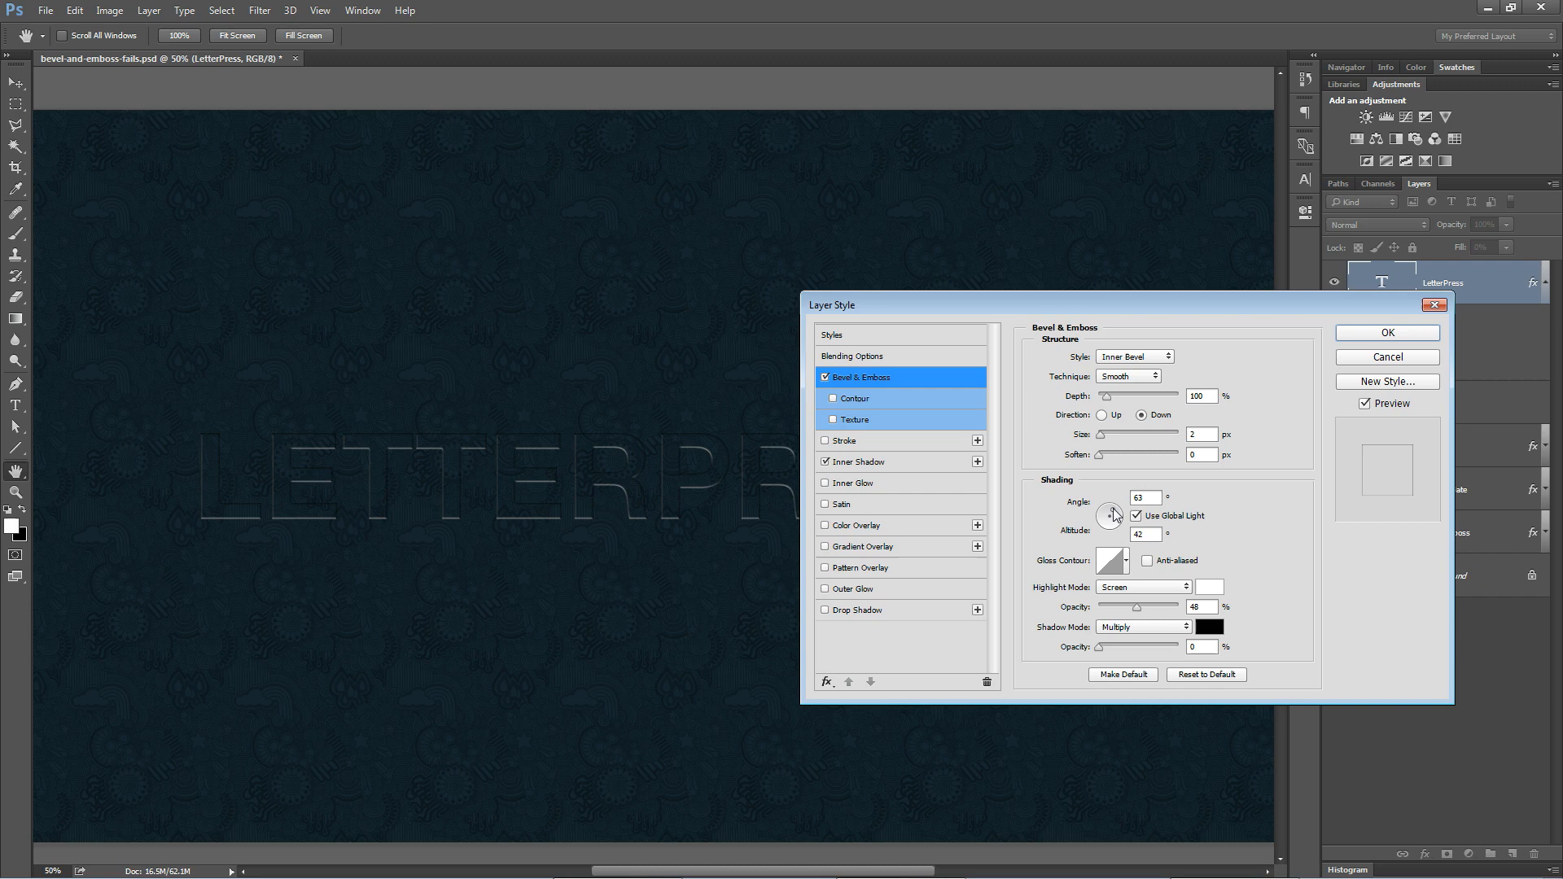
Shrink the inner shadow to 5 px with lower opacity and commit the layer style.
{"action": "left_click", "coordinate": [856, 461]}
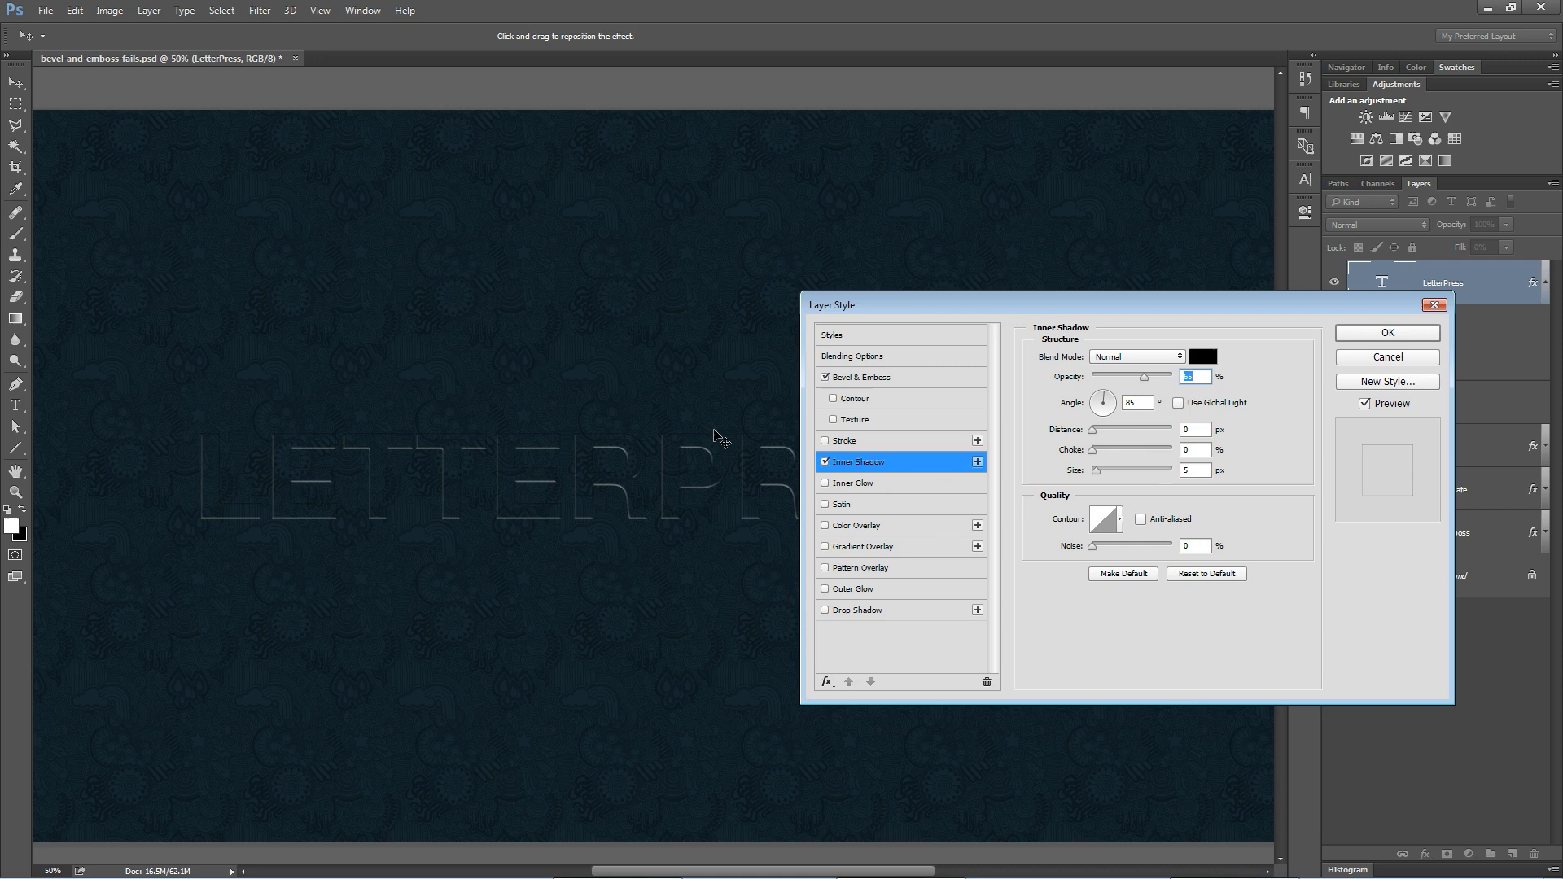
{"action": "left_click", "coordinate": [1385, 332]}
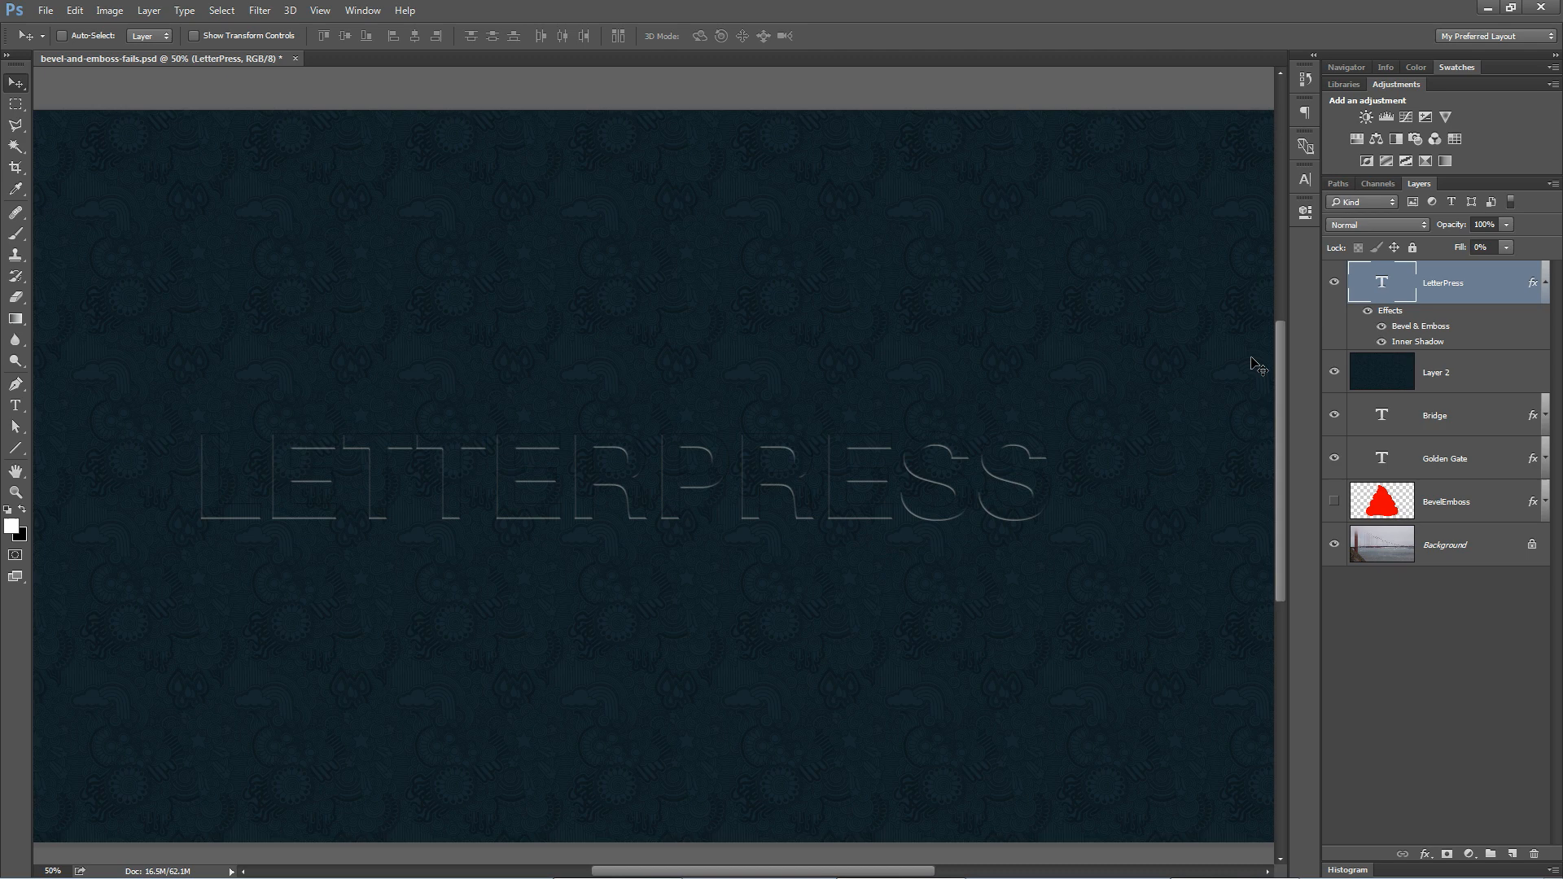
{"action": "mouse_move", "coordinate": [1353, 470]}
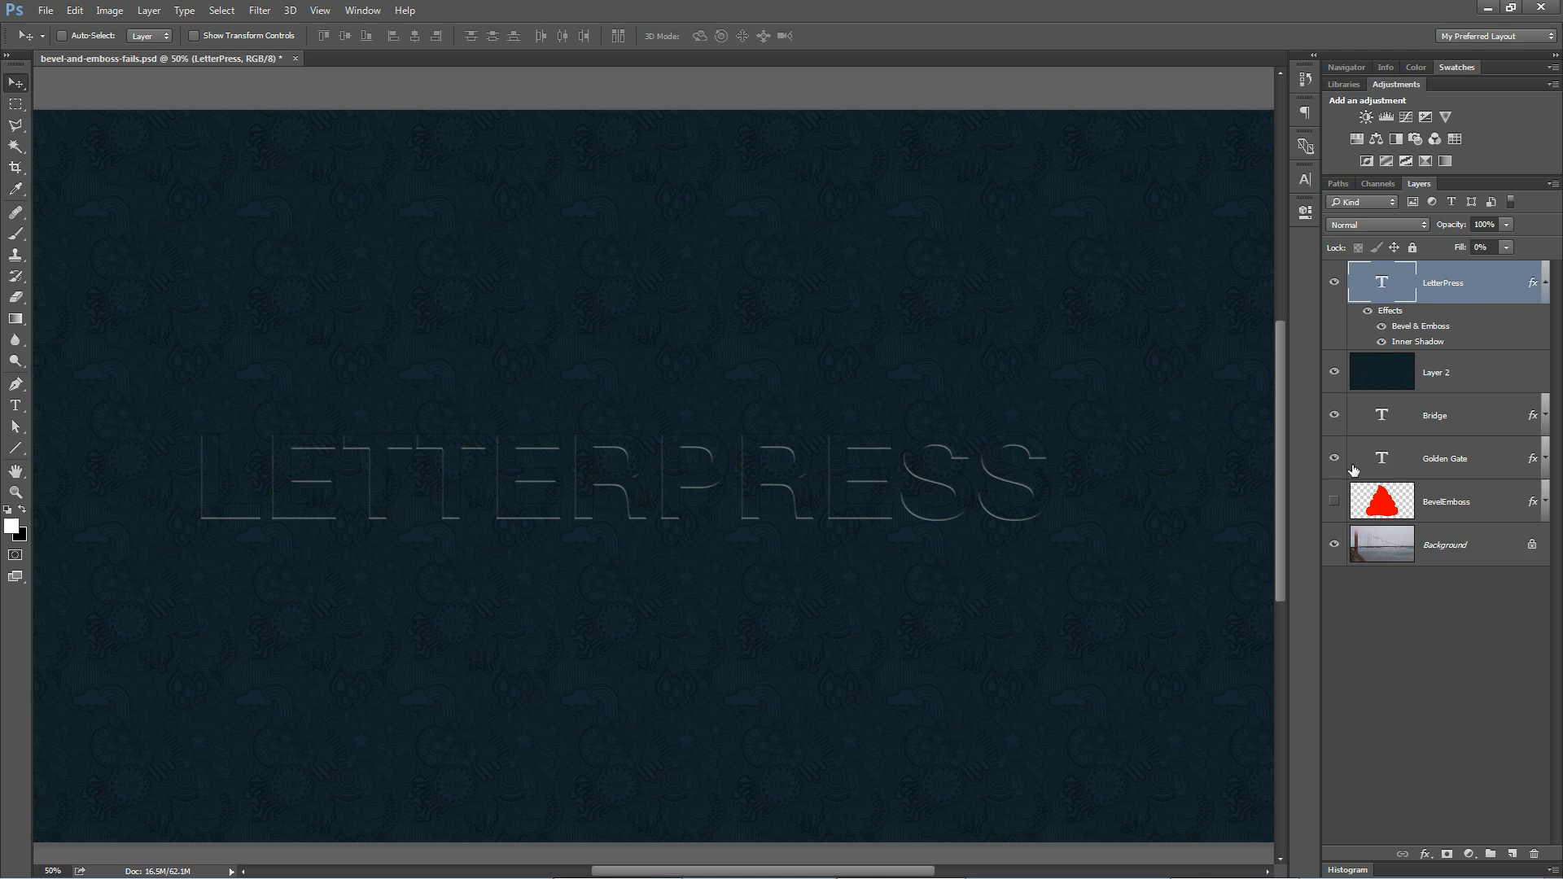
Clear the layer style from the LETTERPRESS layer via its fx context menu.
{"action": "right_click", "coordinate": [1441, 282]}
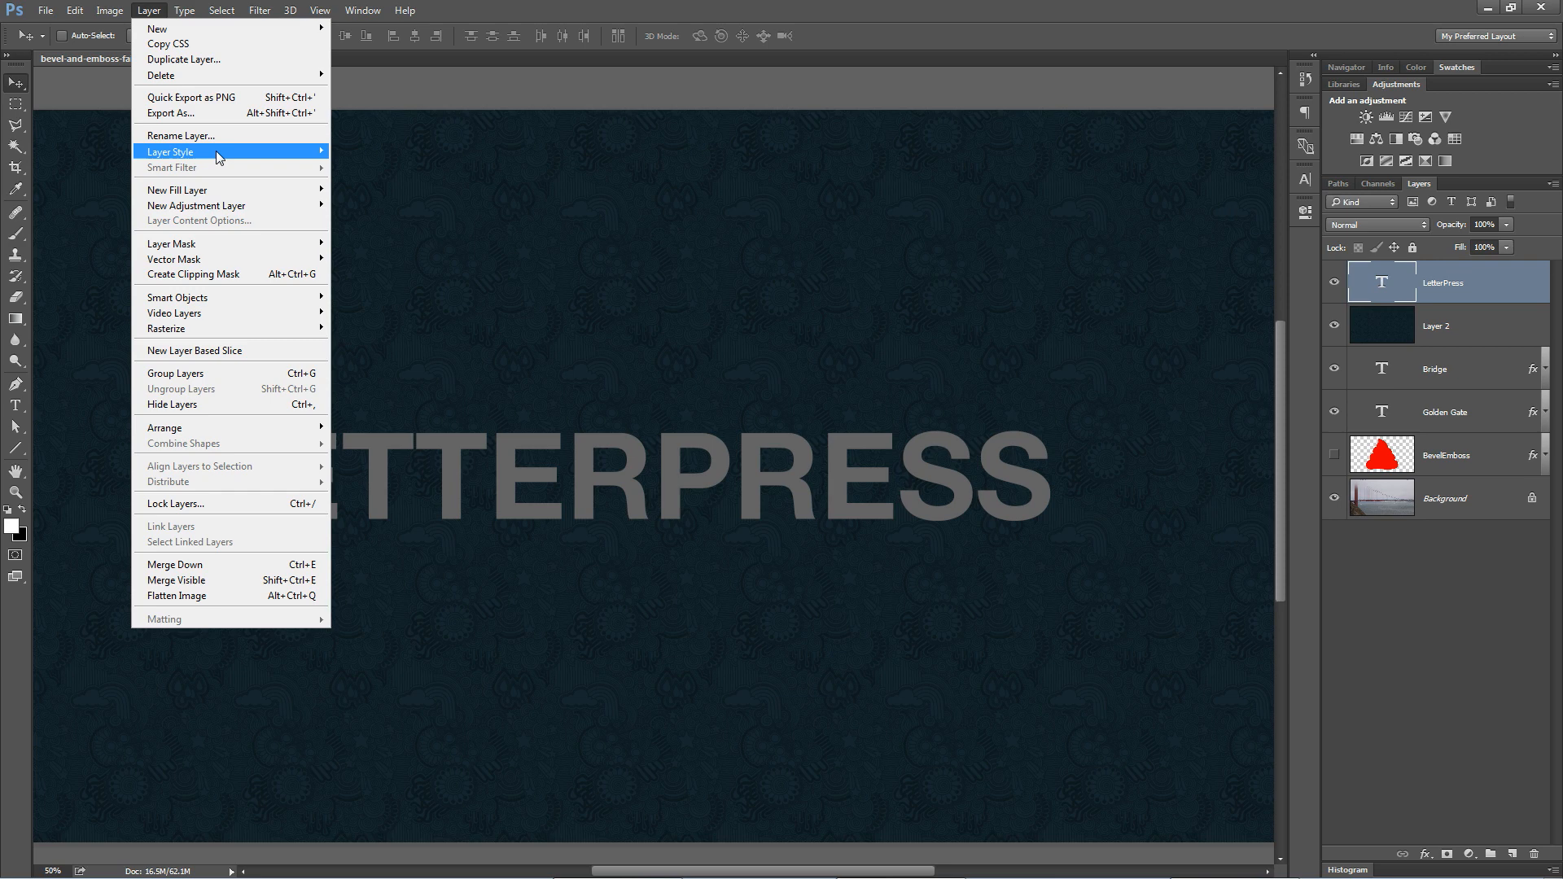
Add an Up-facing Bevel & Emboss, size 10, highlight opacity 30% and shadow opacity 0%.
{"action": "left_click", "coordinate": [169, 152]}
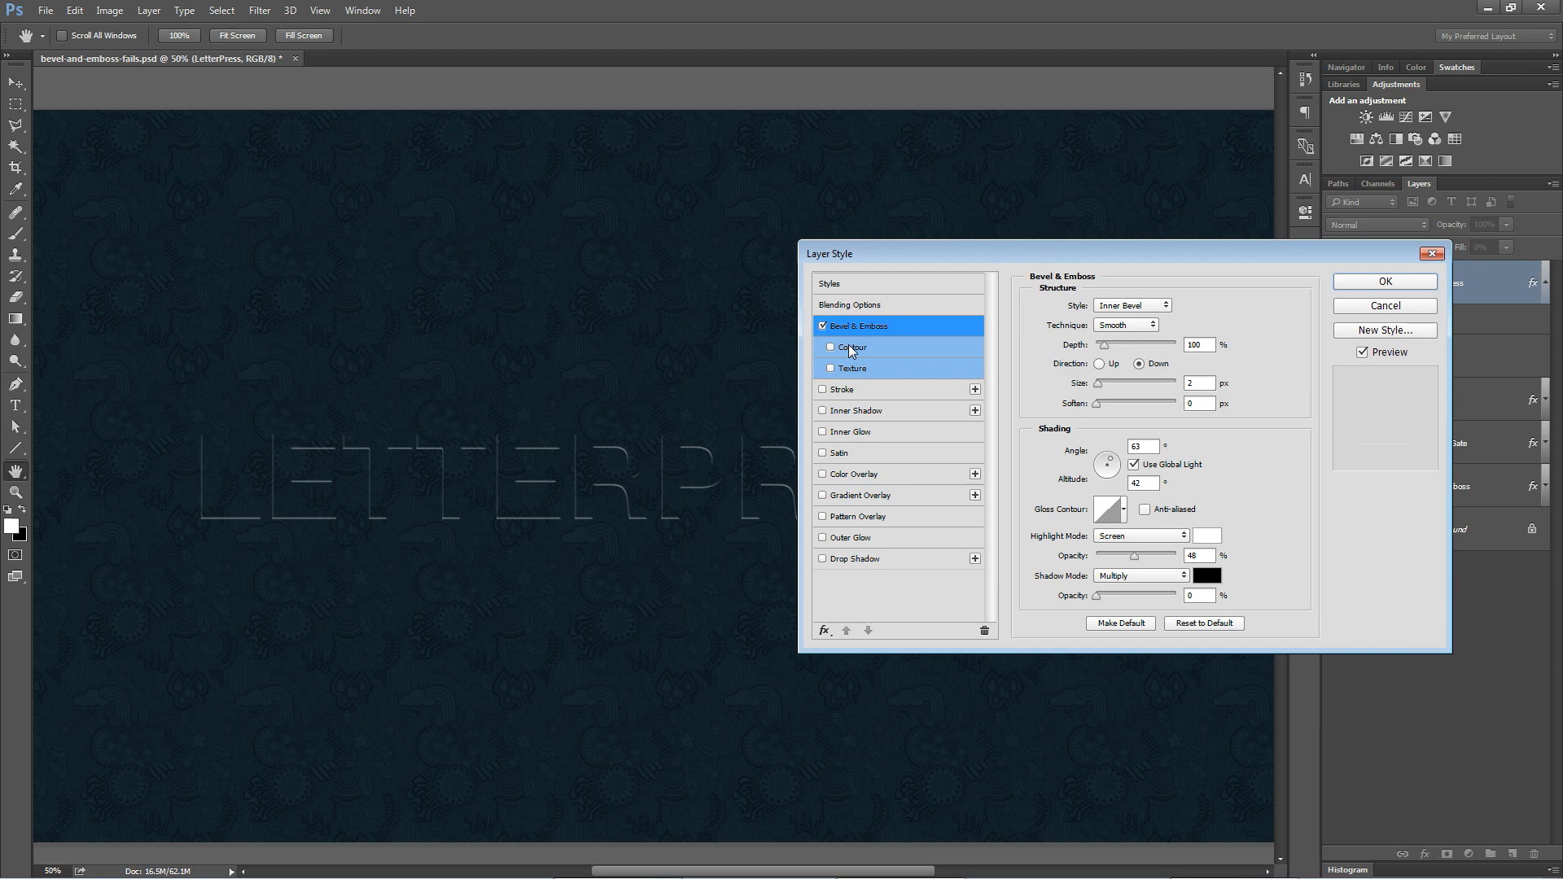
{"action": "left_click", "coordinate": [1101, 364]}
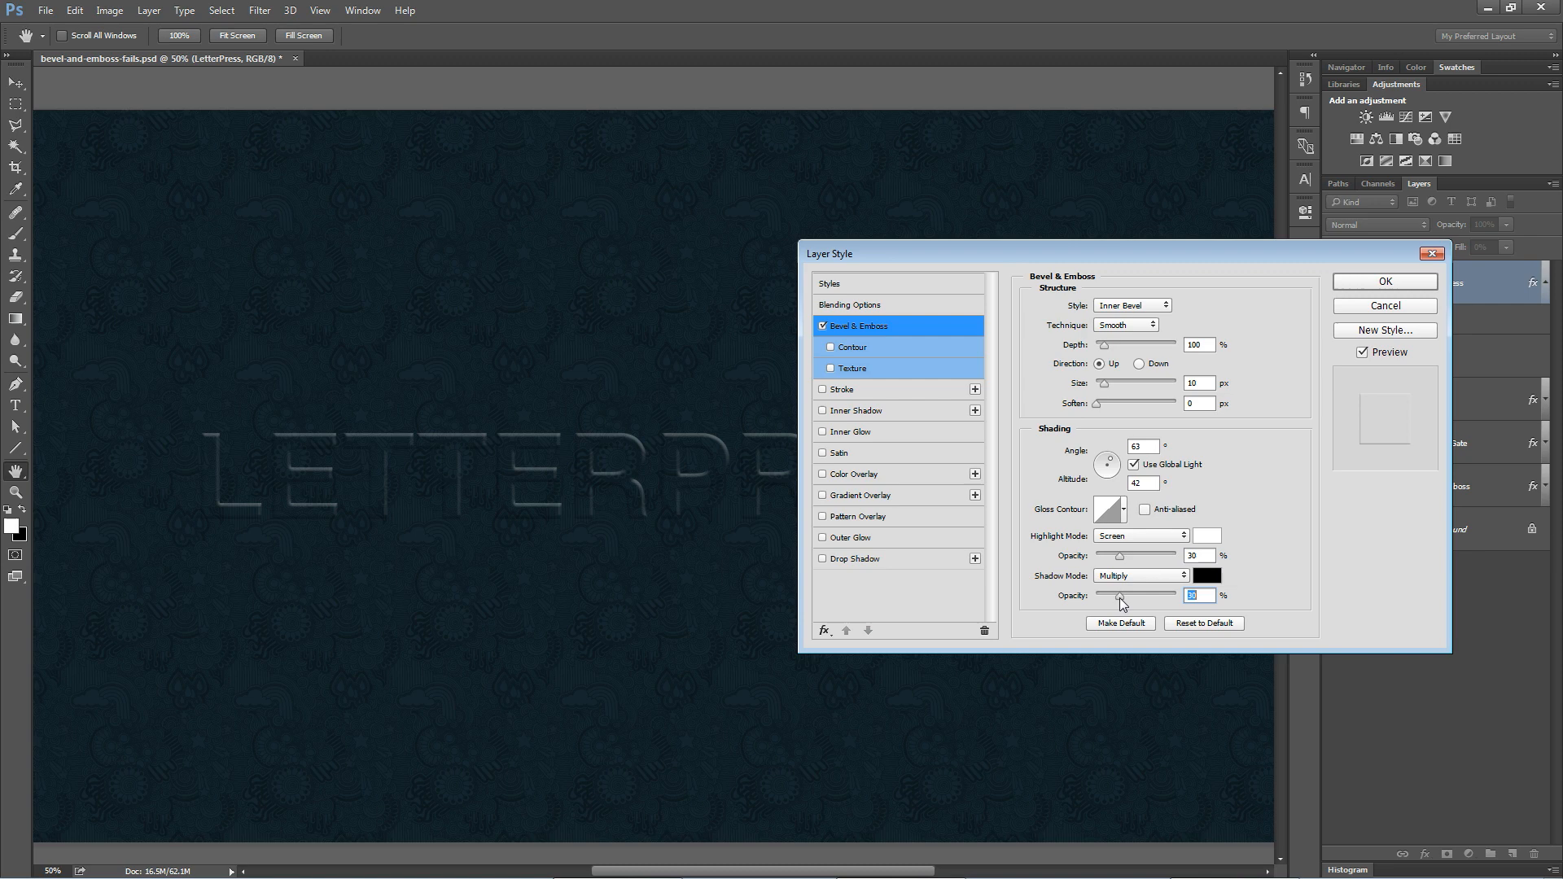
{"action": "left_click_drag", "start_coordinate": [1122, 596], "coordinate": [1095, 595]}
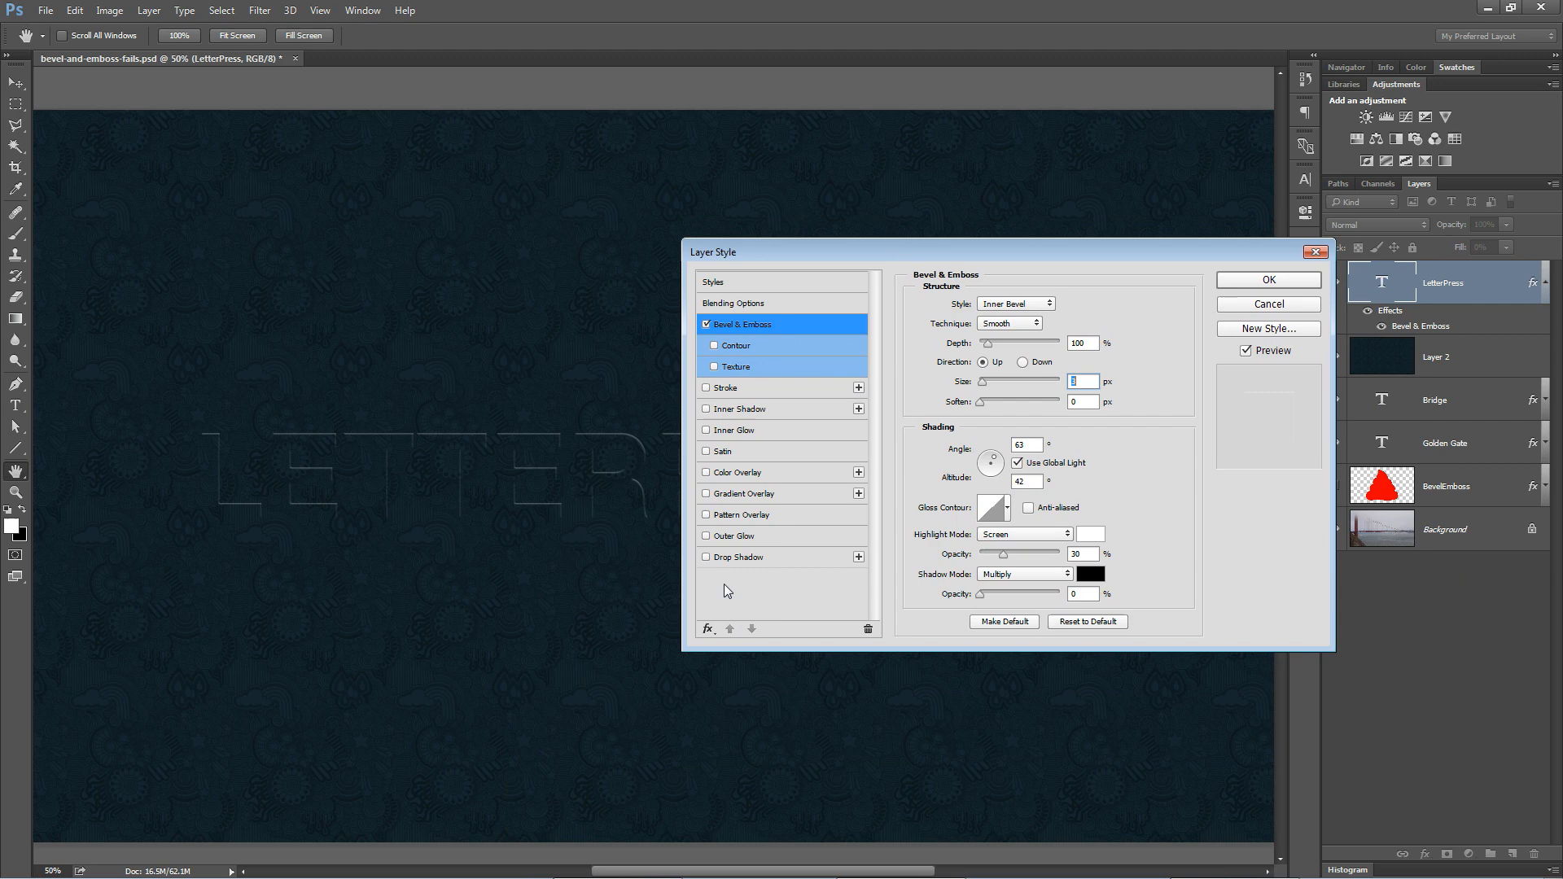
Add a Normal-blend drop shadow with lowered opacity, distance 4 px and size 10 px.
{"action": "left_click", "coordinate": [740, 556]}
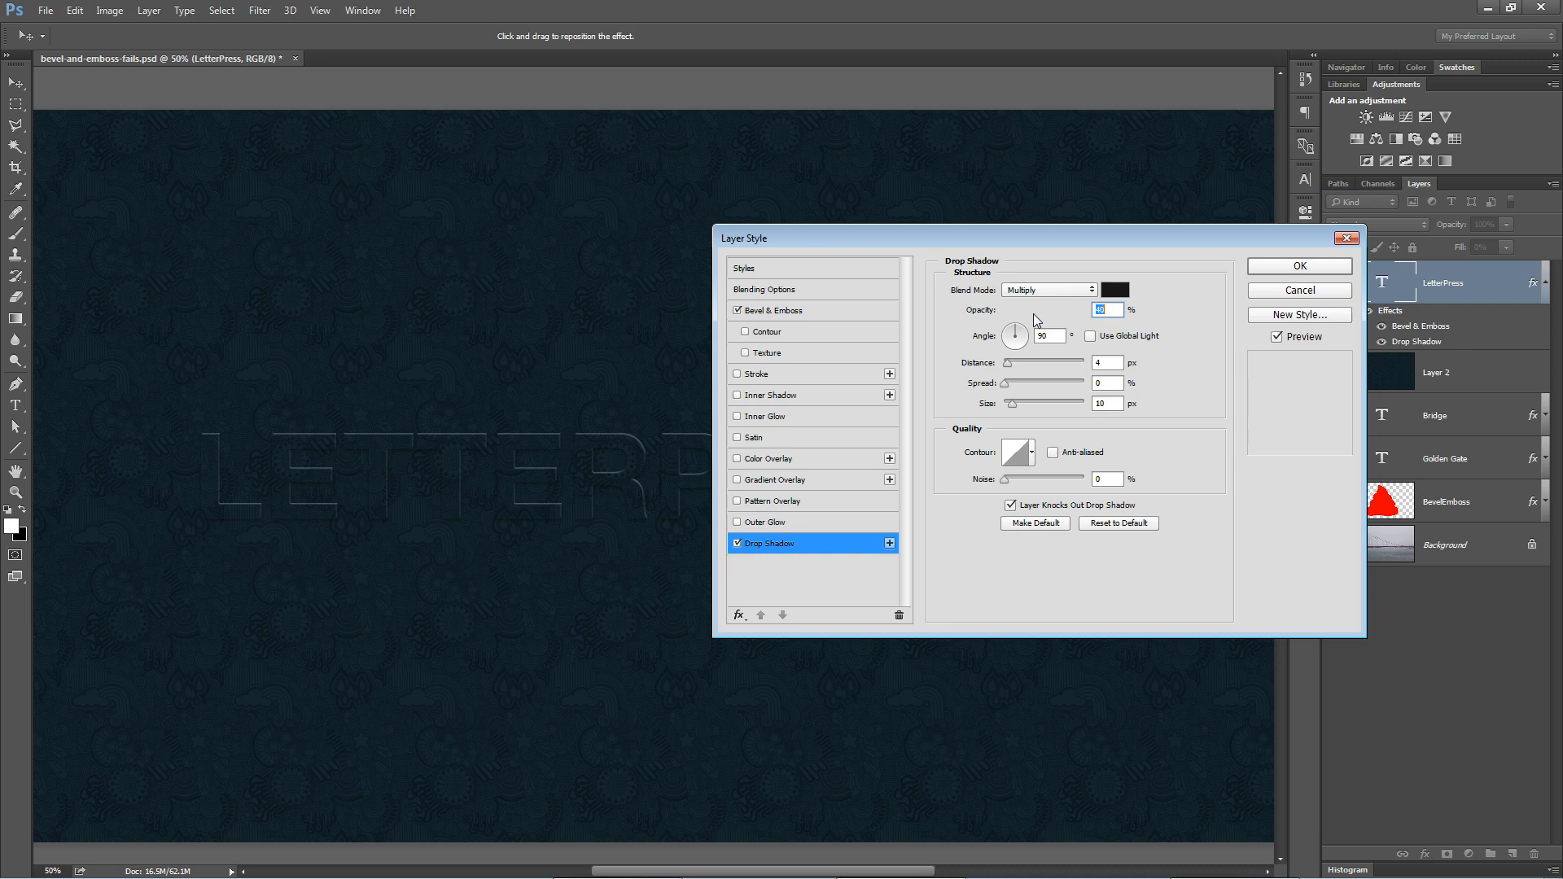
{"action": "left_click_drag", "start_coordinate": [1070, 310], "coordinate": [1026, 310]}
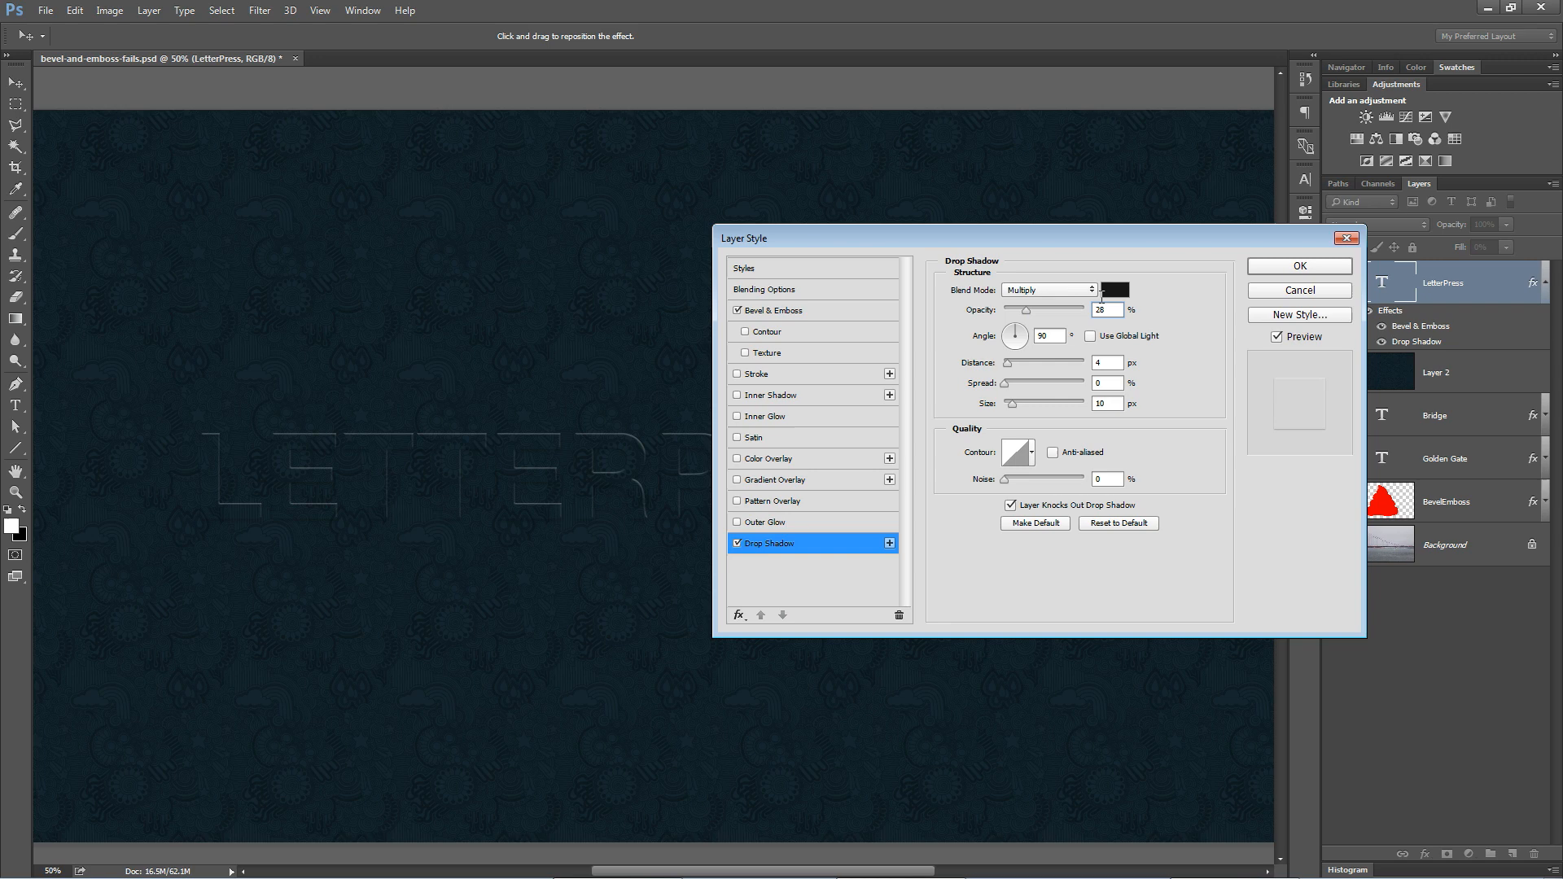
{"action": "left_click", "coordinate": [1048, 290]}
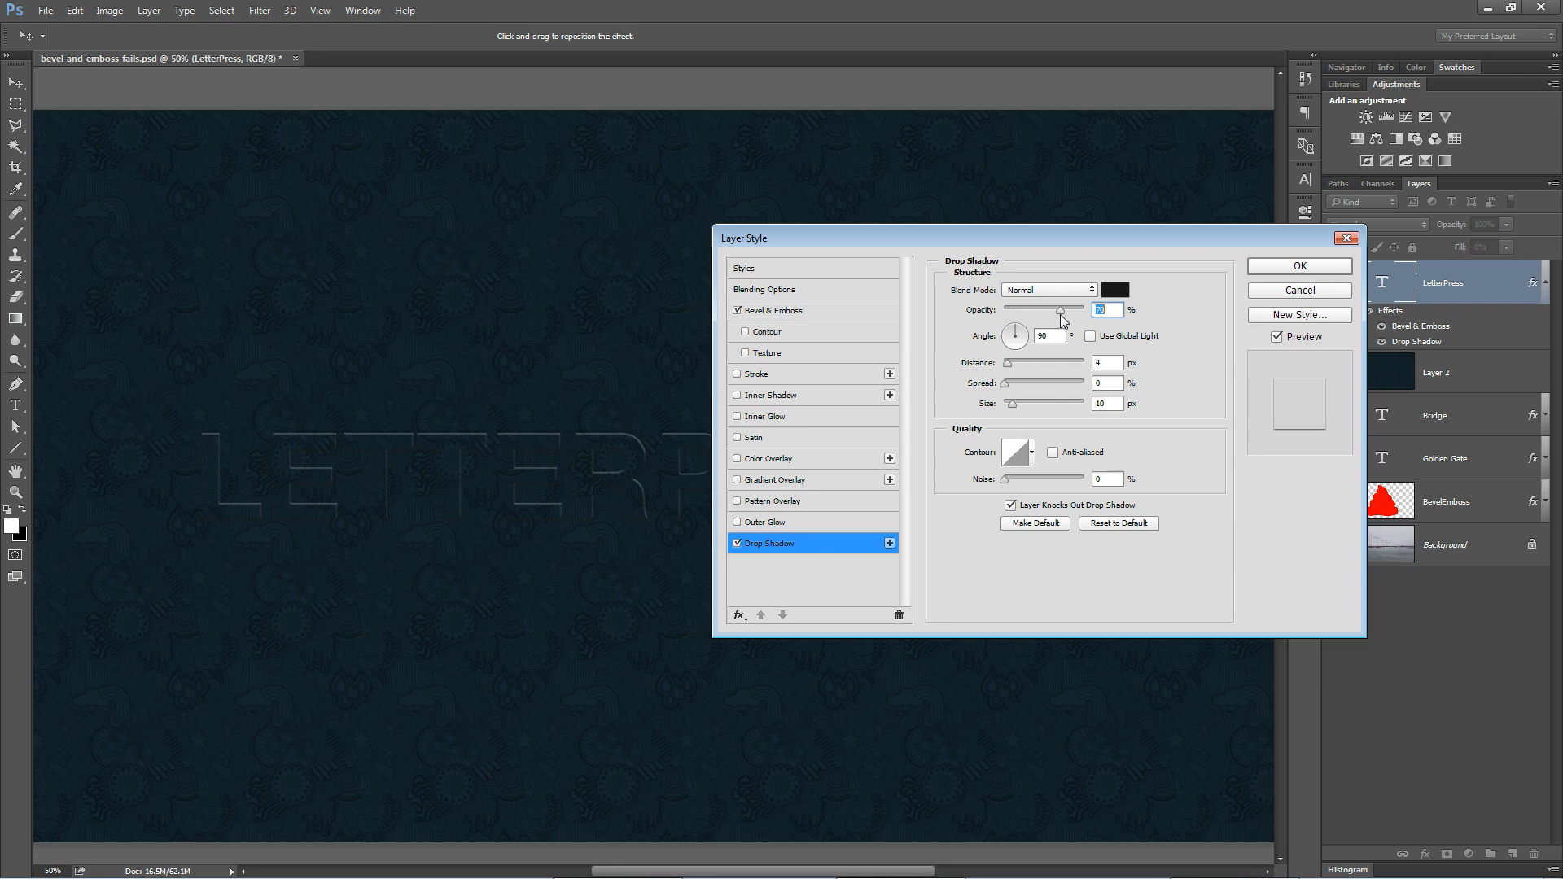
{"action": "left_click", "coordinate": [1298, 267]}
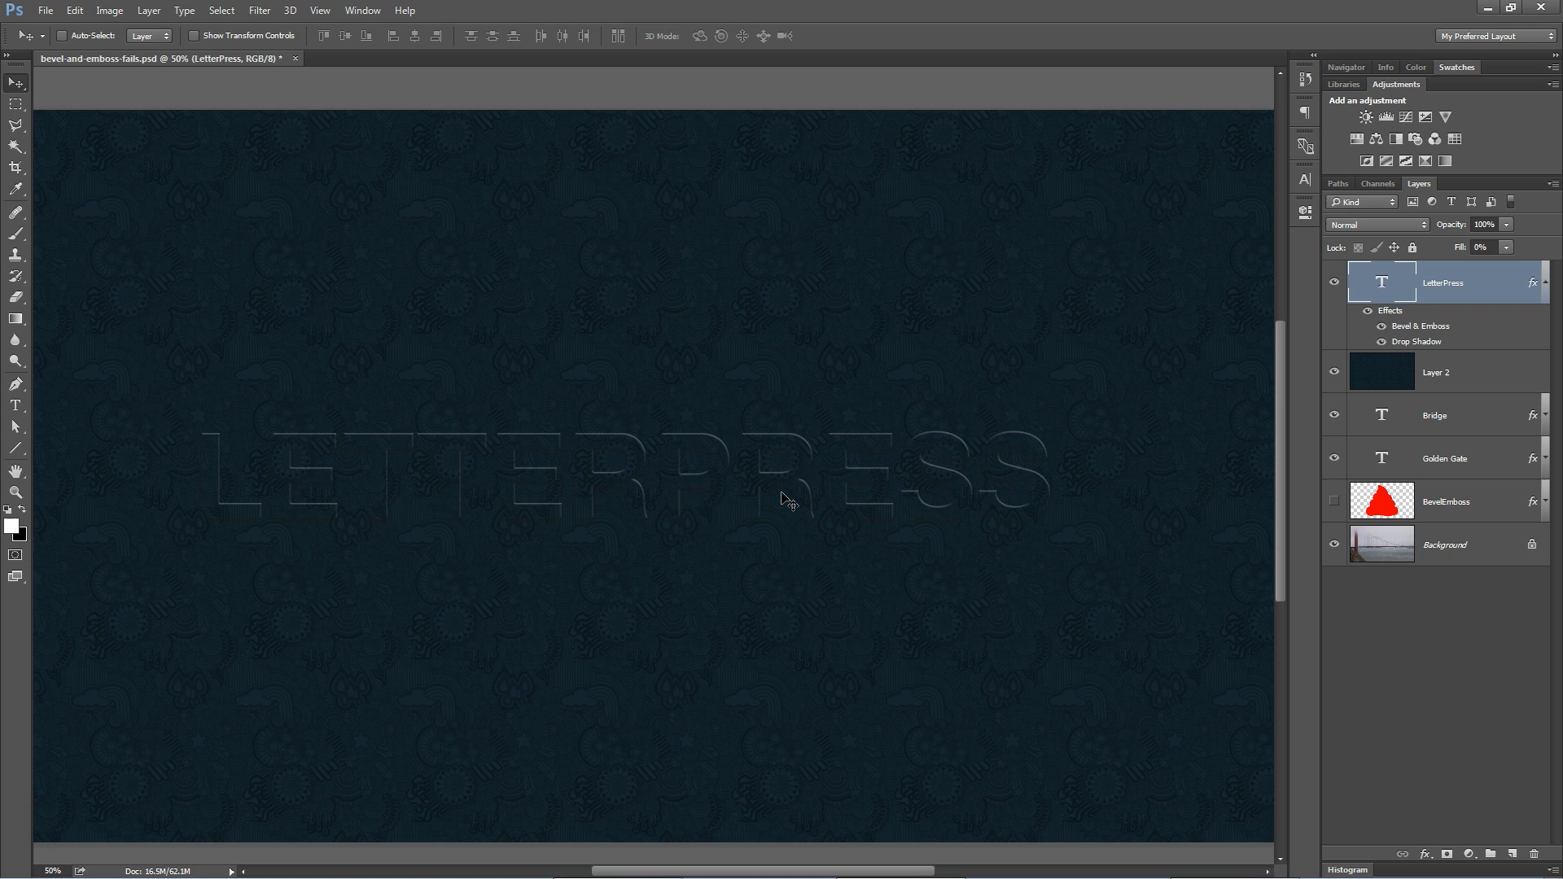
{"action": "left_click", "coordinate": [1335, 318]}
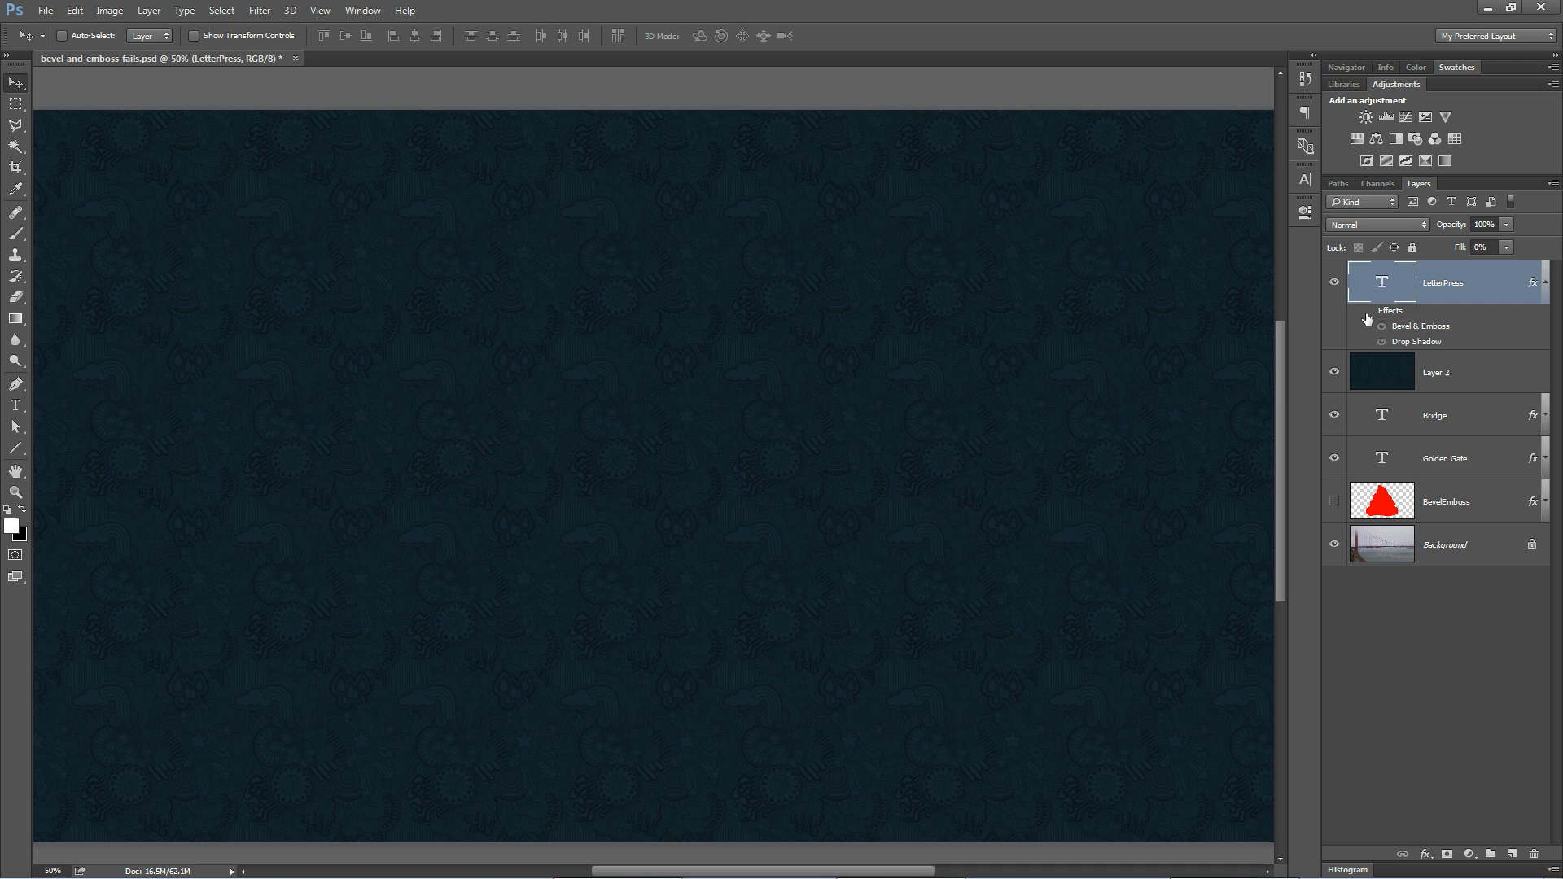
{"action": "left_click", "coordinate": [1381, 325]}
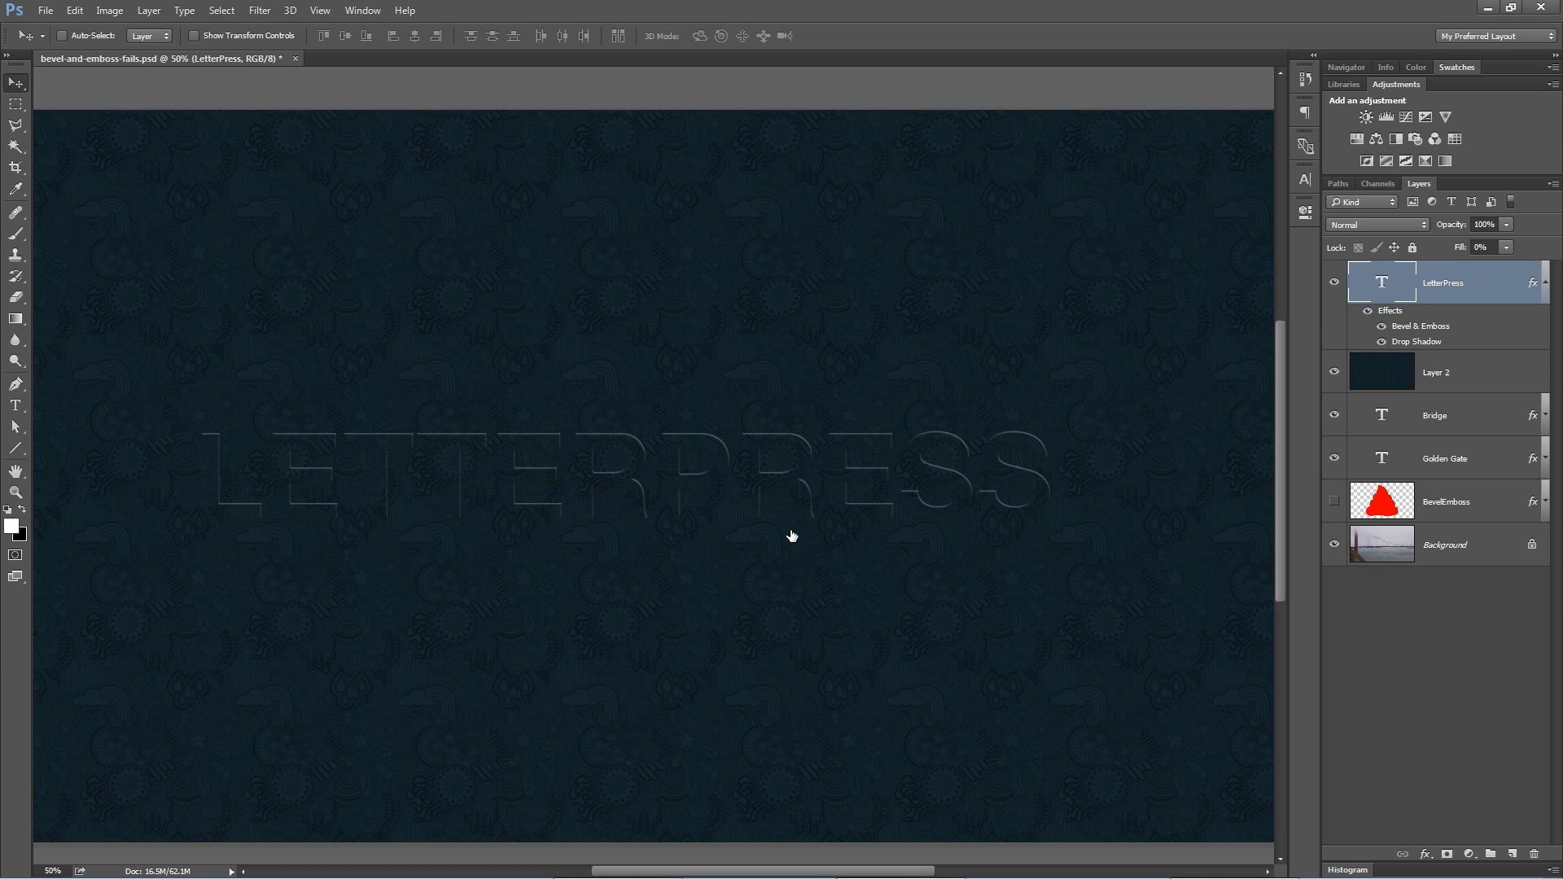
{"action": "mouse_move", "coordinate": [1225, 616]}
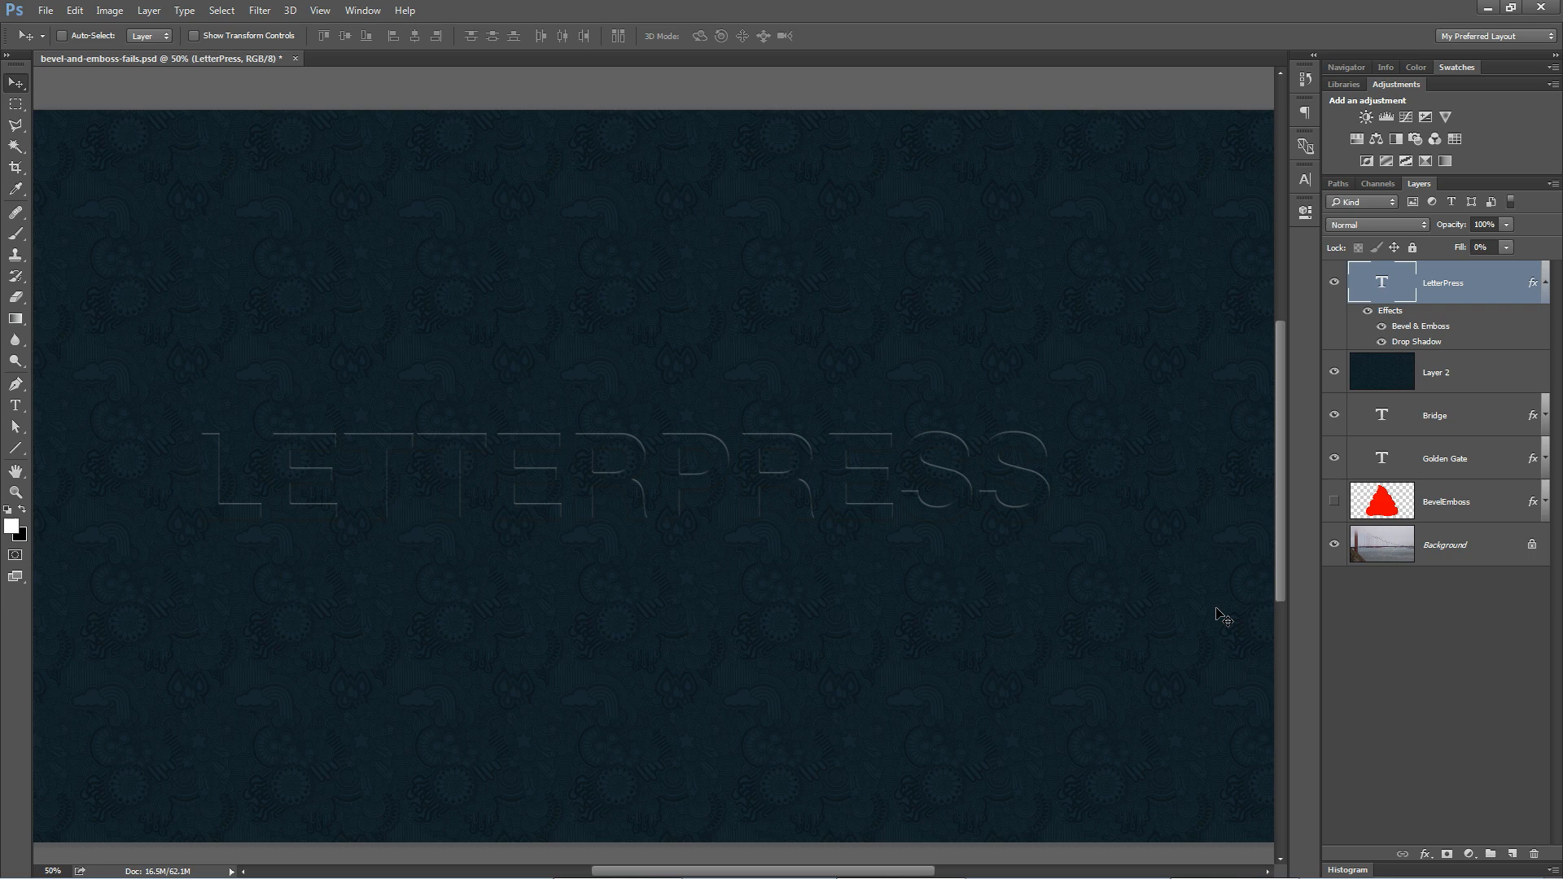